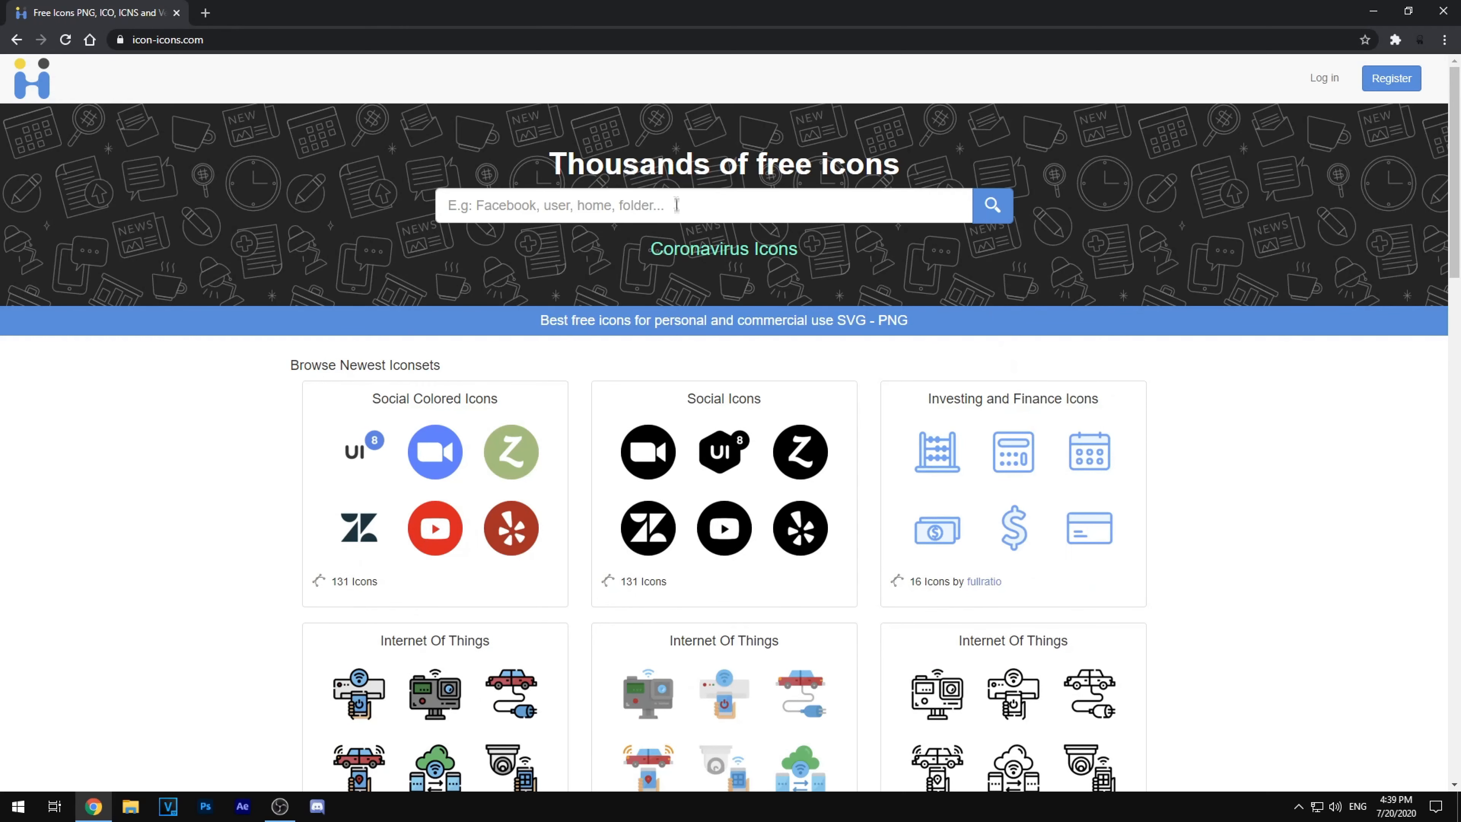
mouse_move(234, 587)
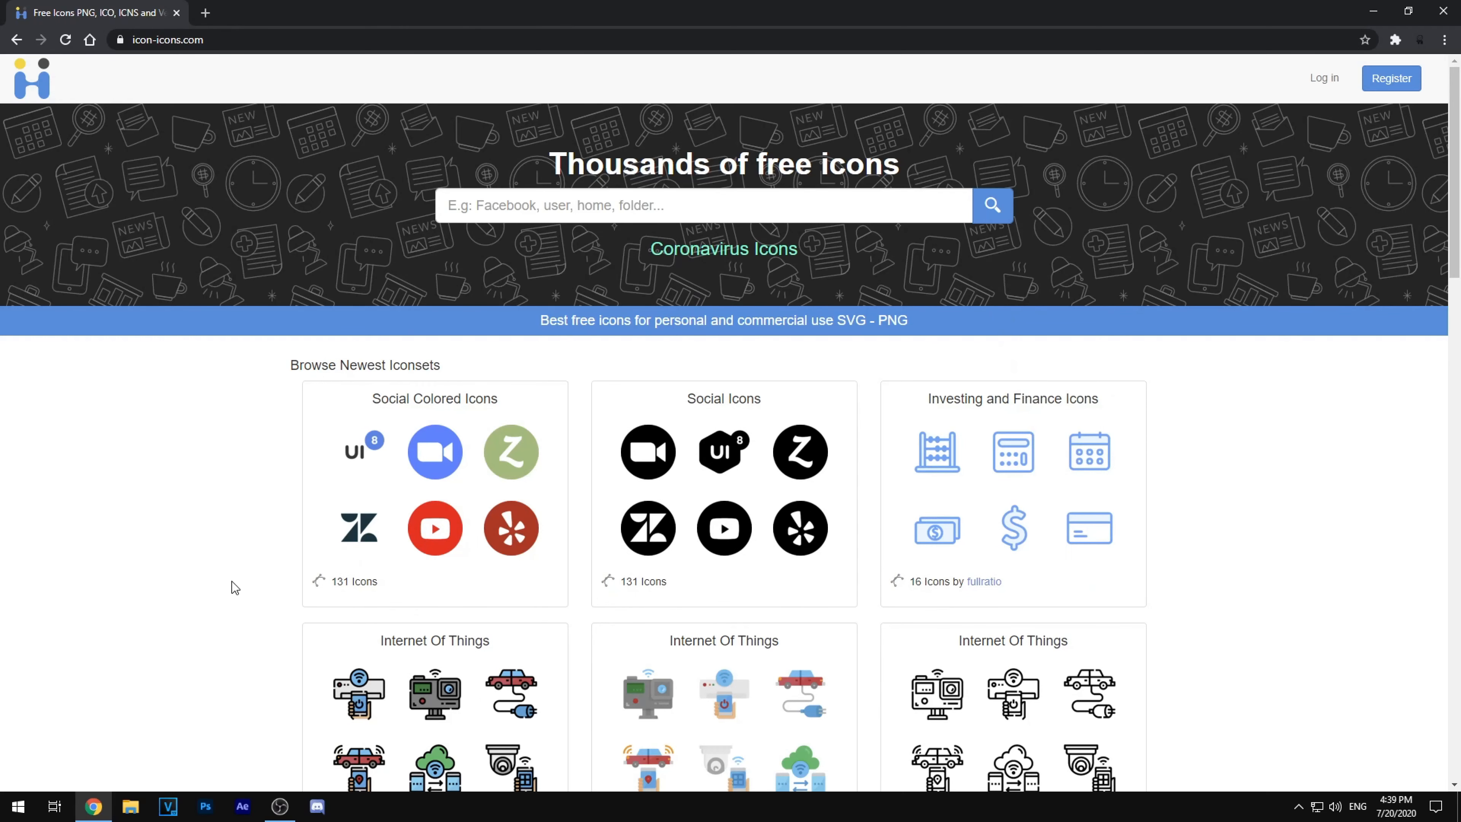
mouse_move(199, 800)
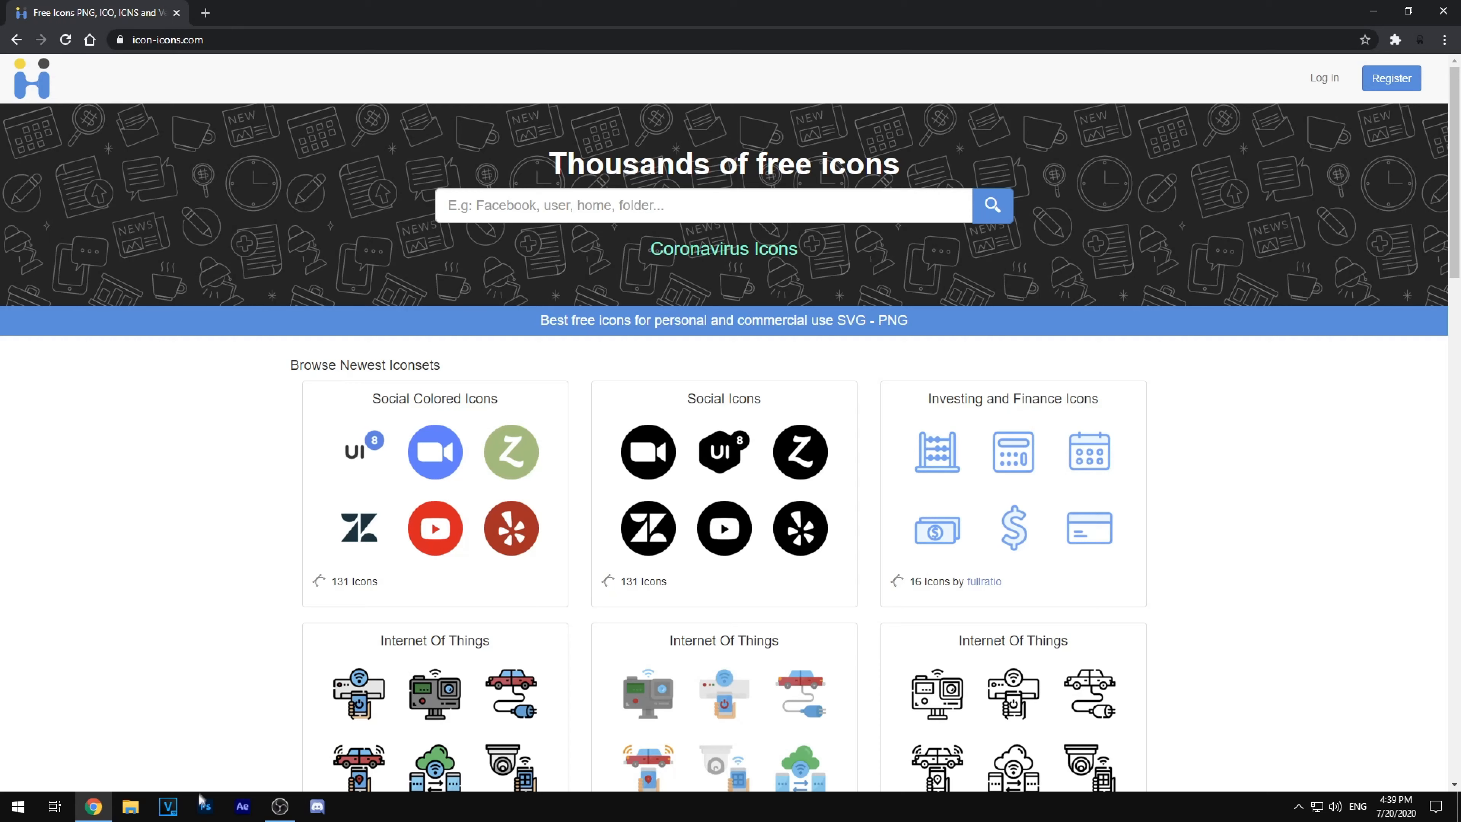
mouse_move(384, 356)
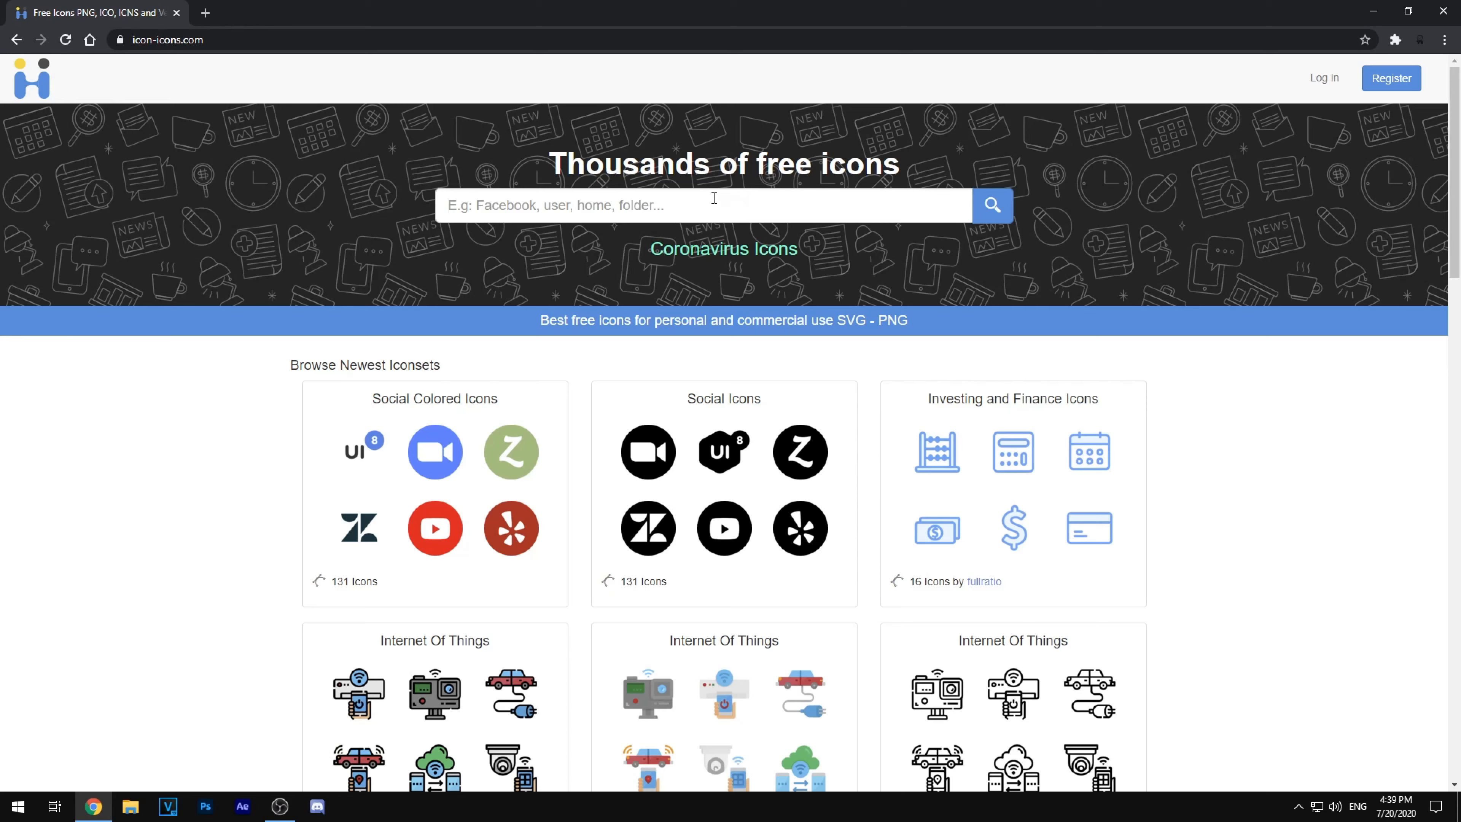
Step: Search icon-icons.com for 'Photoshop', listing 223 Photoshop icons
type("Photosho")
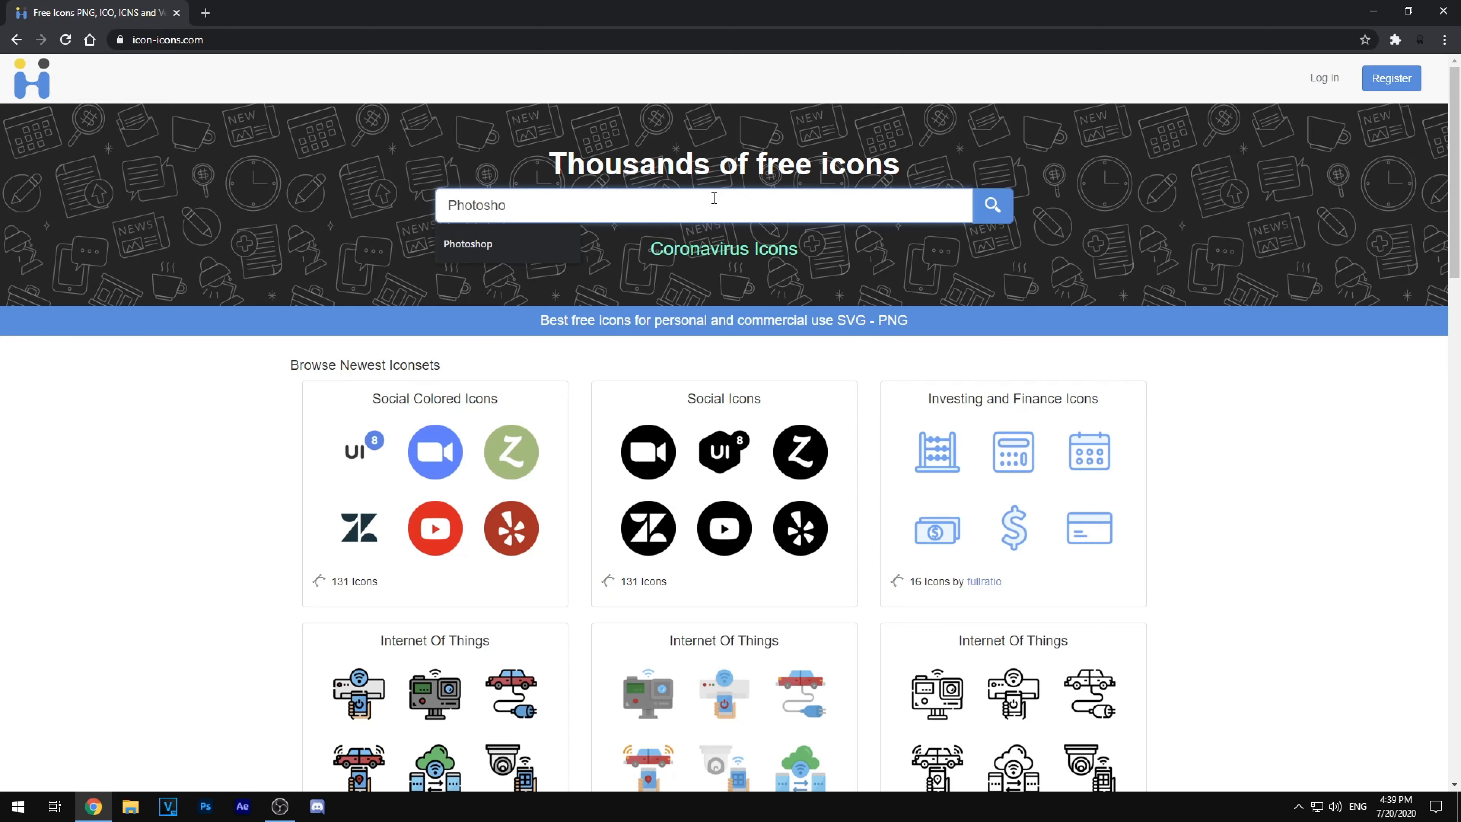
left_click(468, 243)
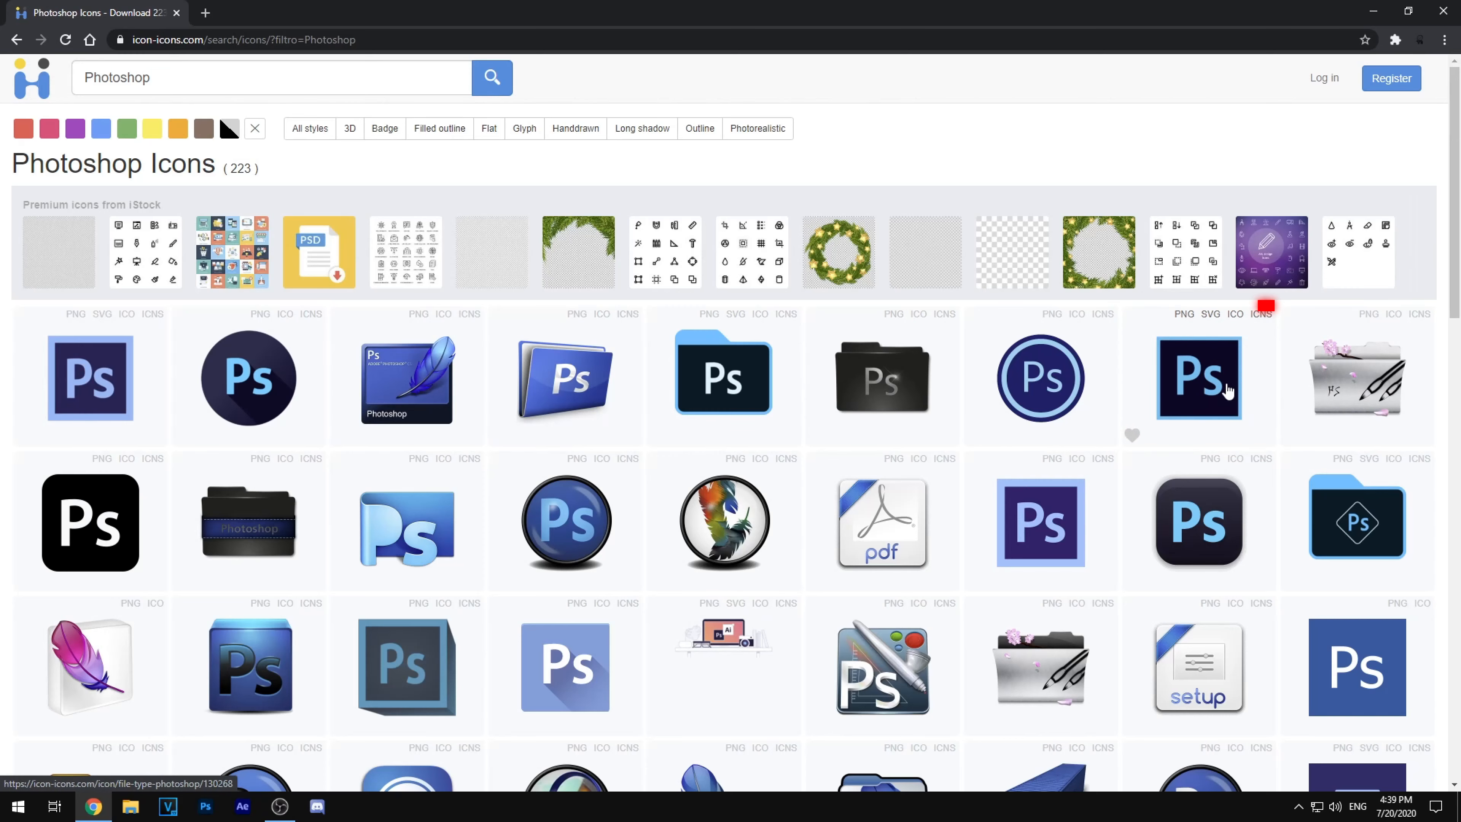
Step: Download the dark square Ps file-type icon as a 512 px ICO file
left_click(1198, 378)
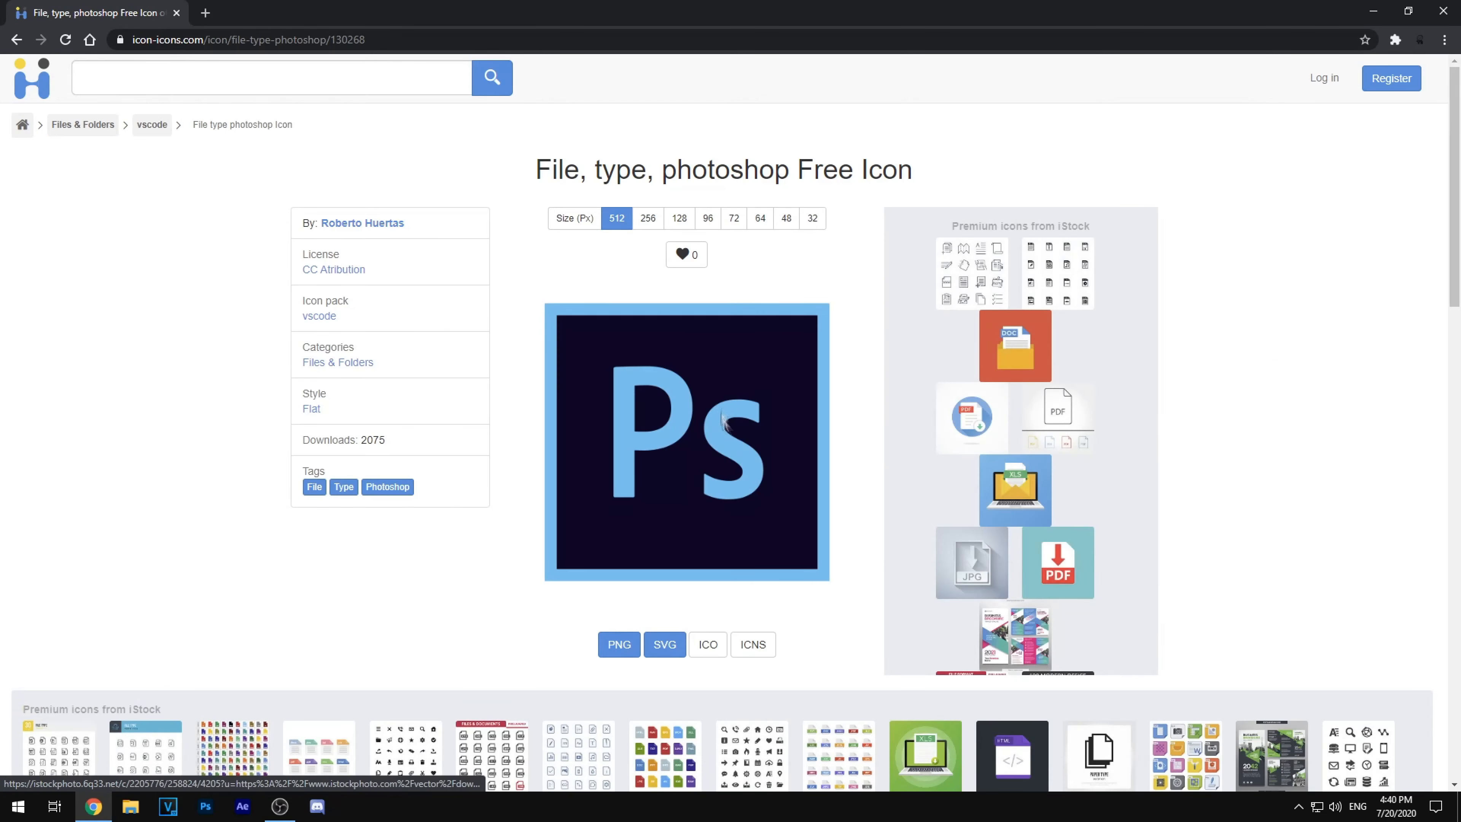
mouse_move(768, 597)
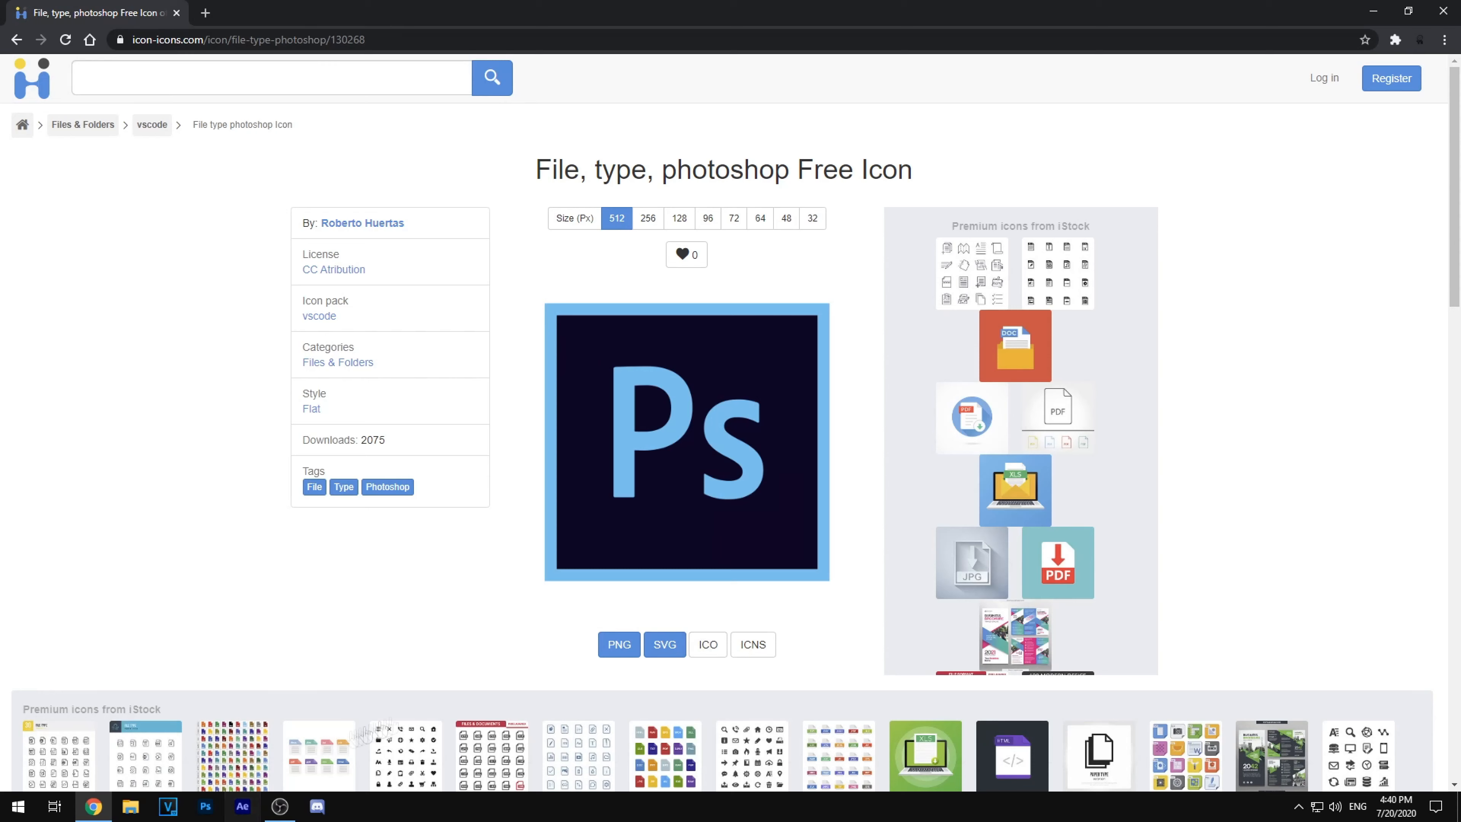
mouse_move(707, 644)
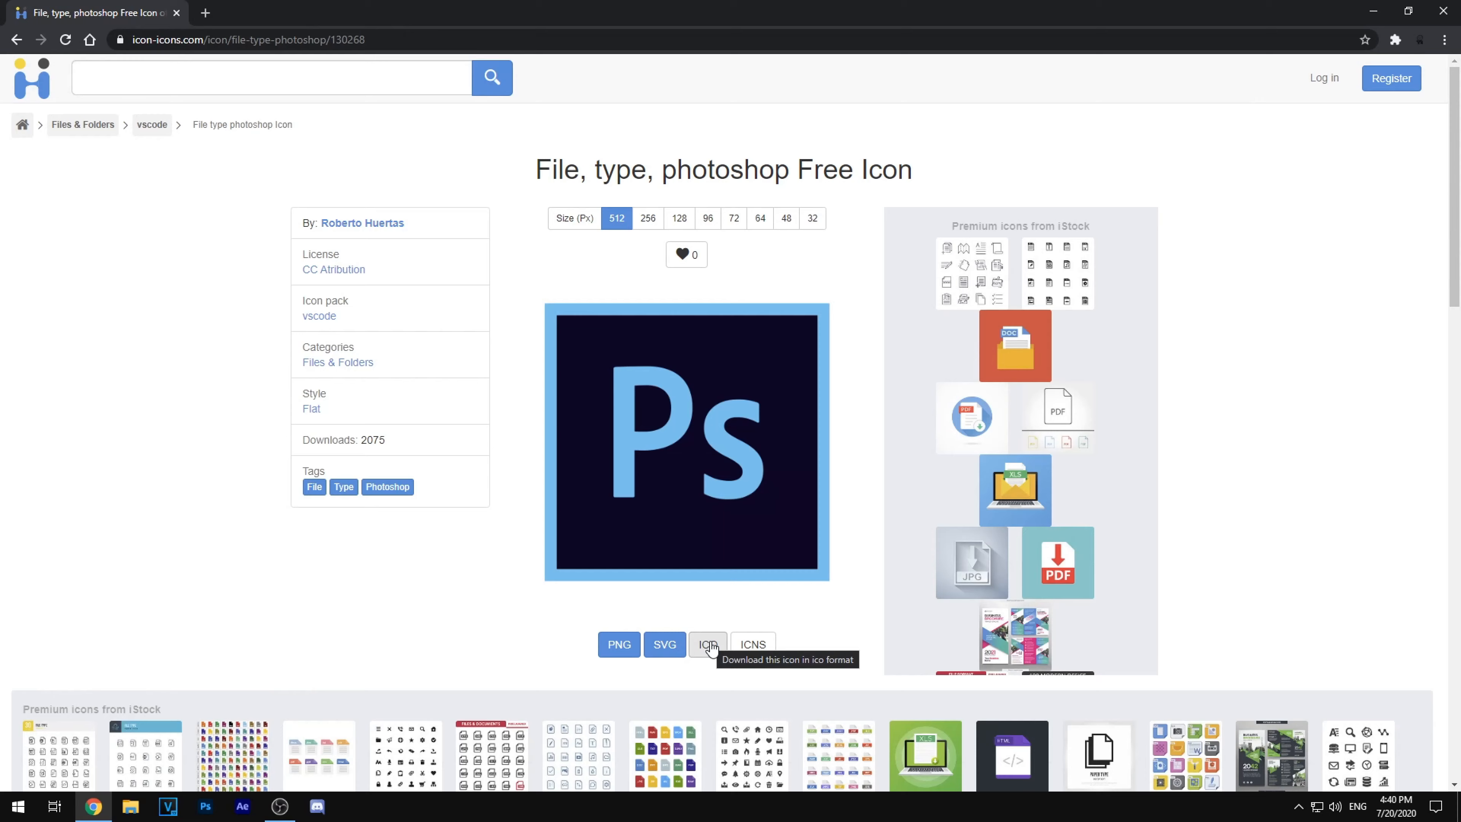
left_click(707, 644)
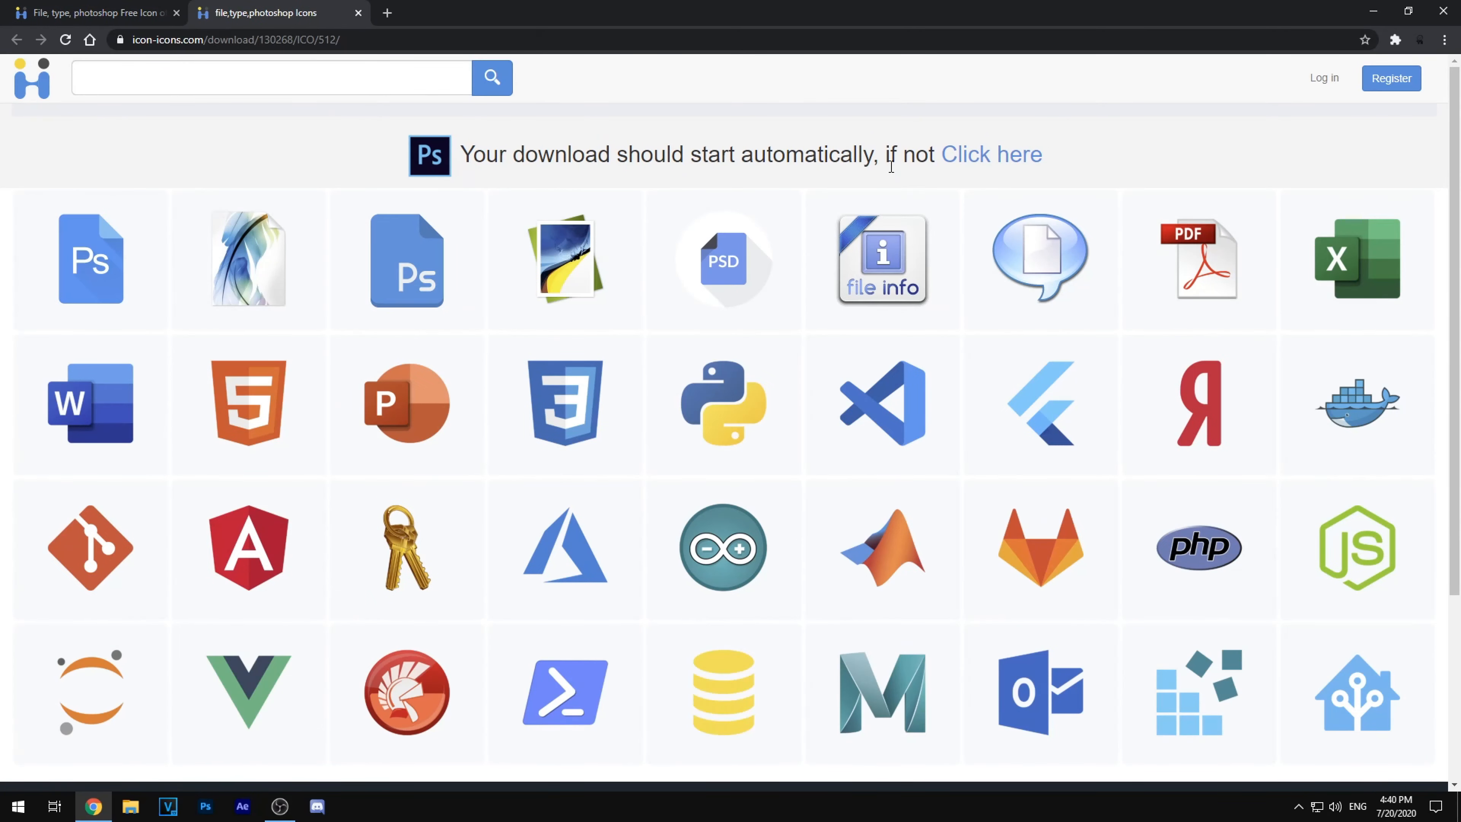
left_click(248, 547)
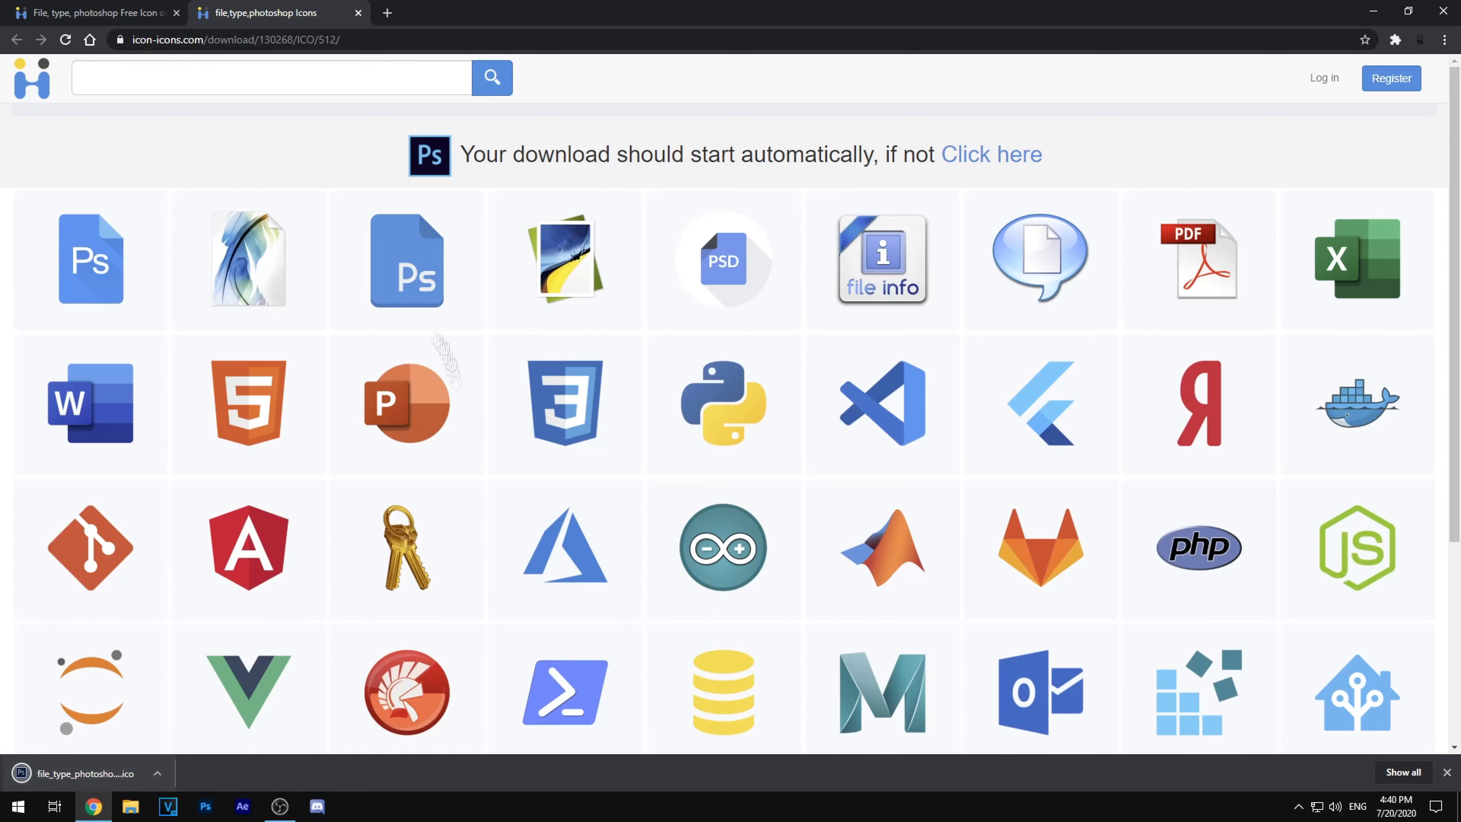
mouse_move(1382, 7)
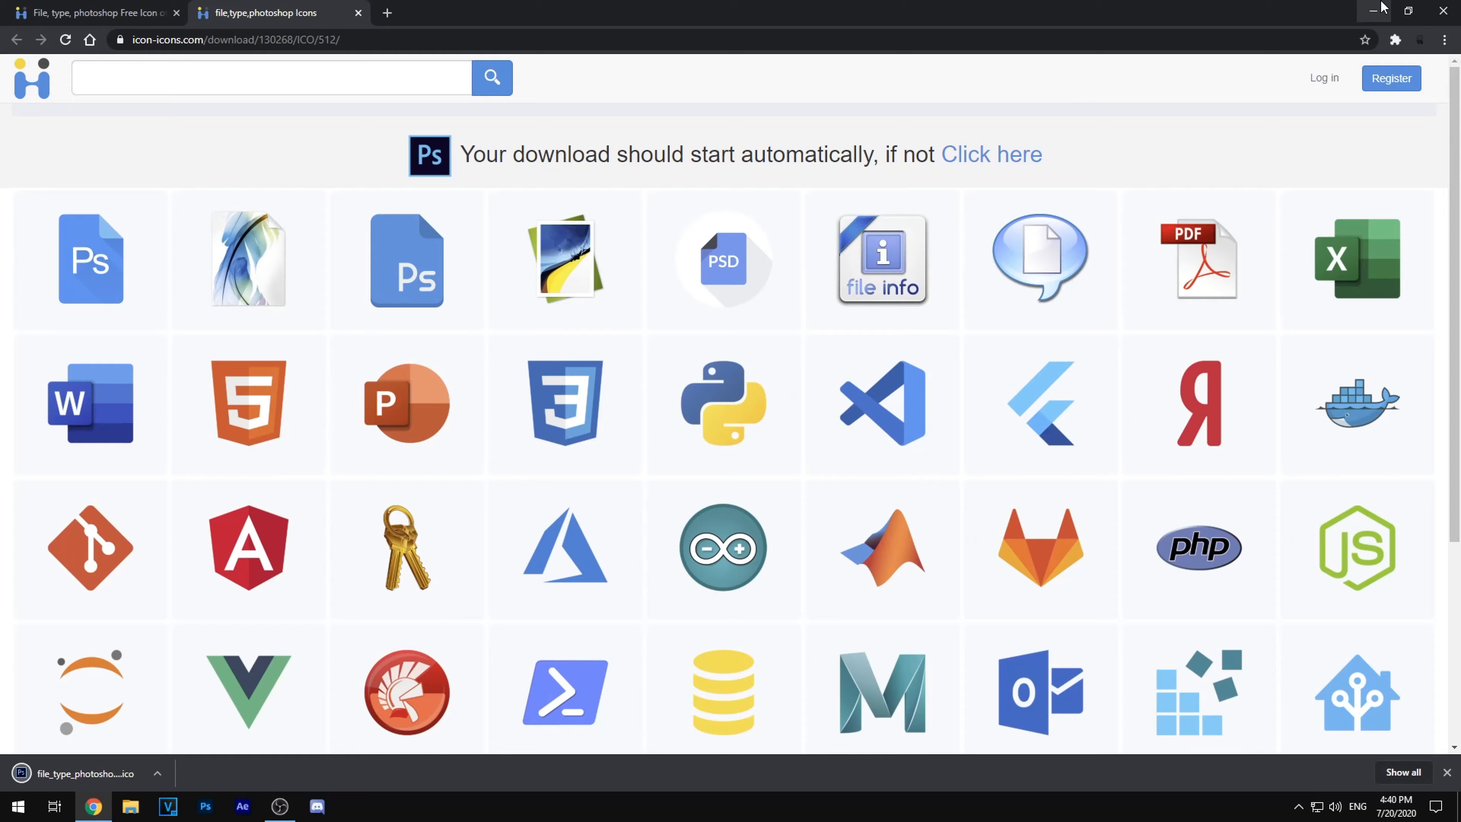
Step: Minimize Chrome, briefly show This PC in File Explorer, and return to the desktop
left_click(1378, 9)
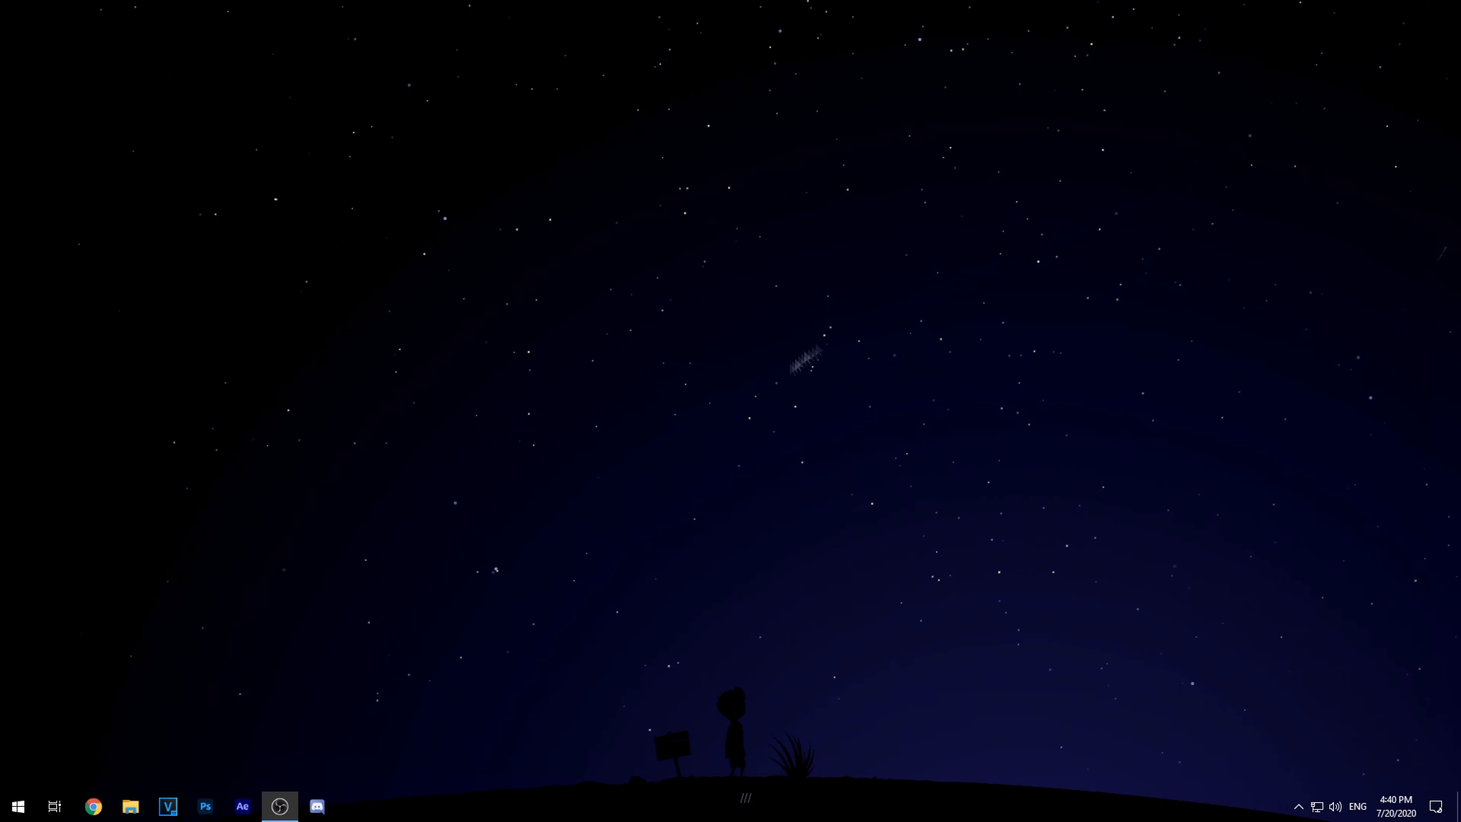
left_click(129, 806)
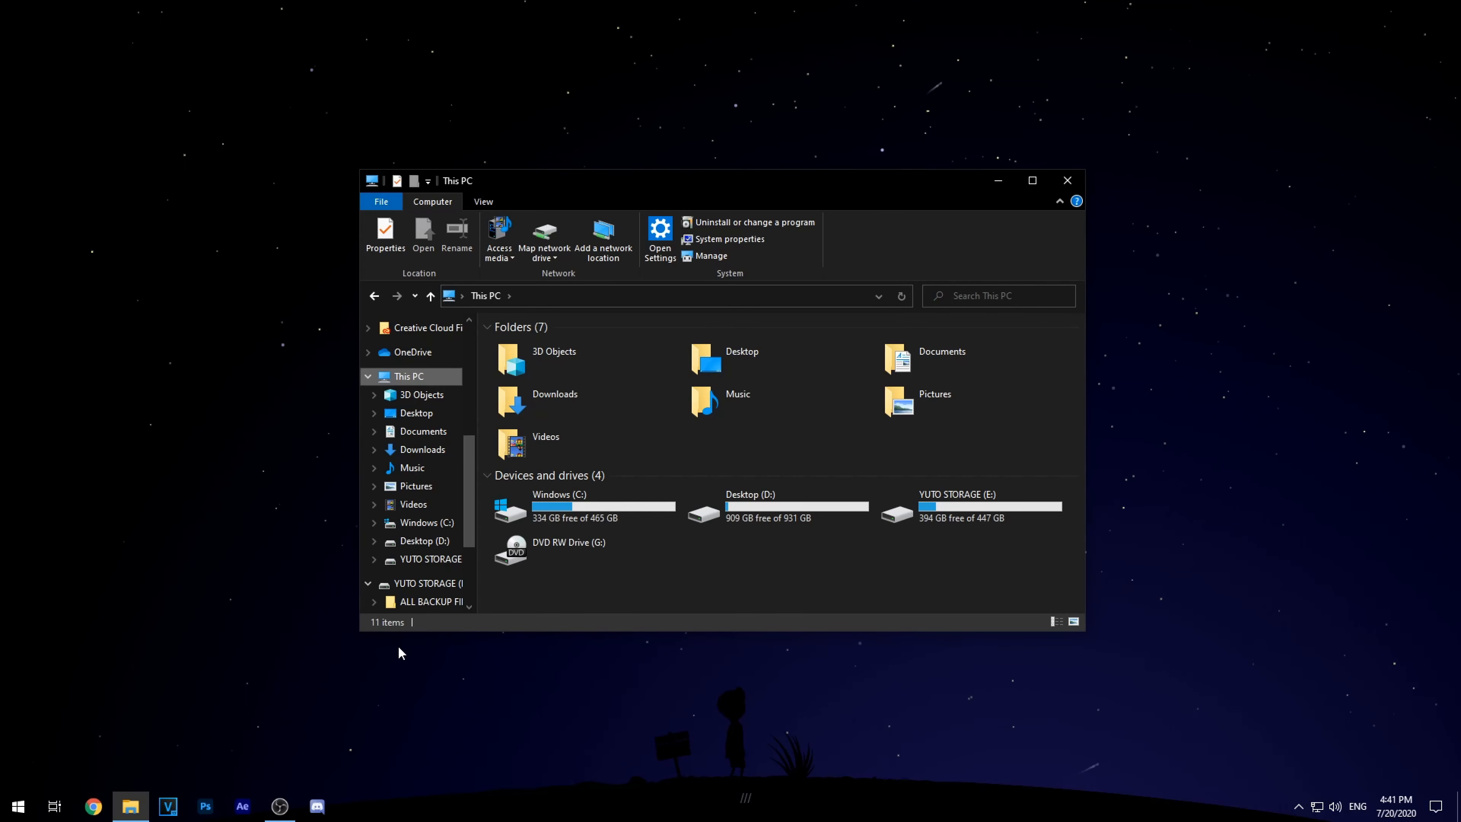
mouse_move(430, 687)
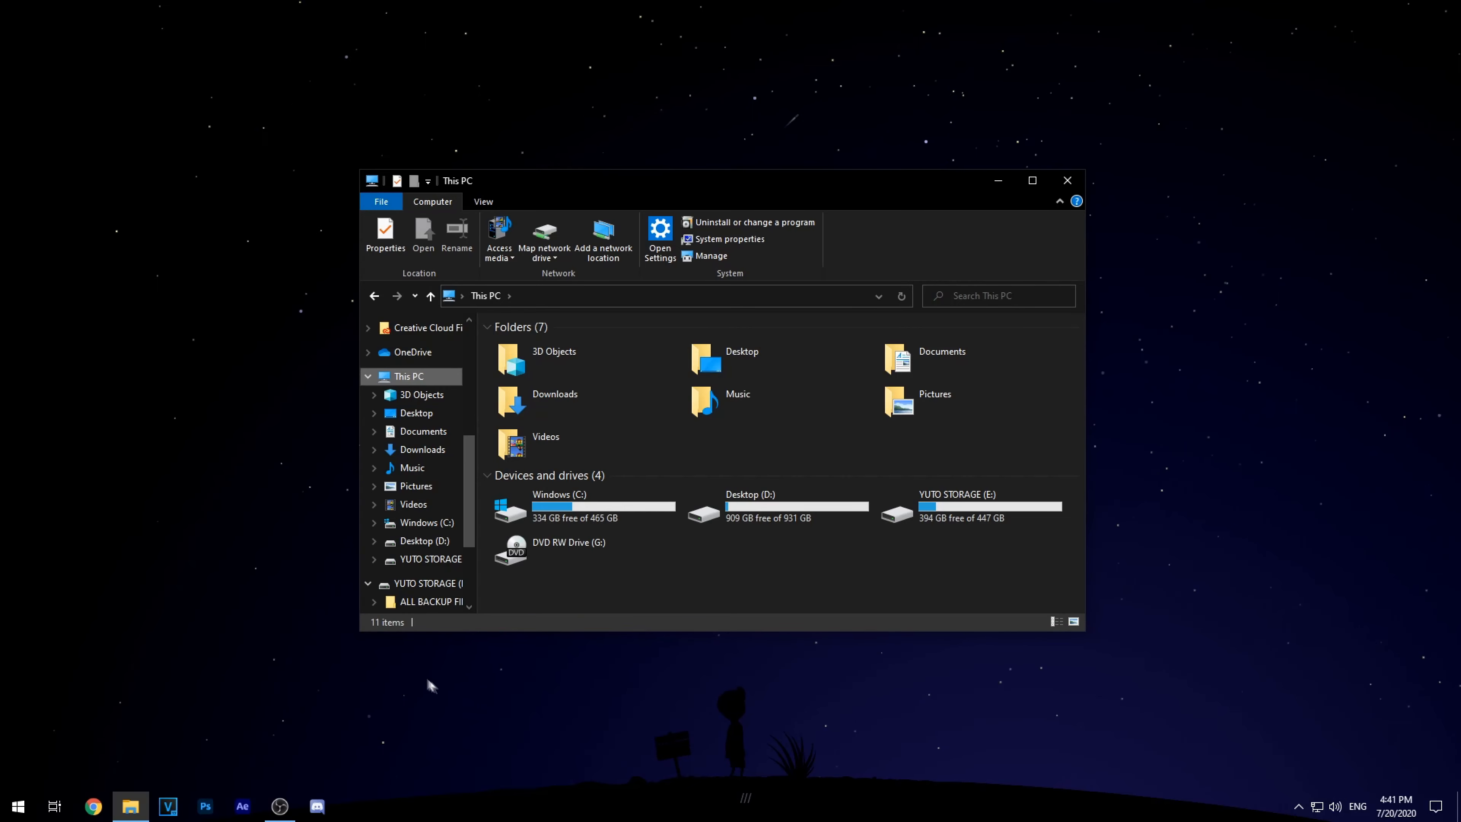
left_click(1066, 180)
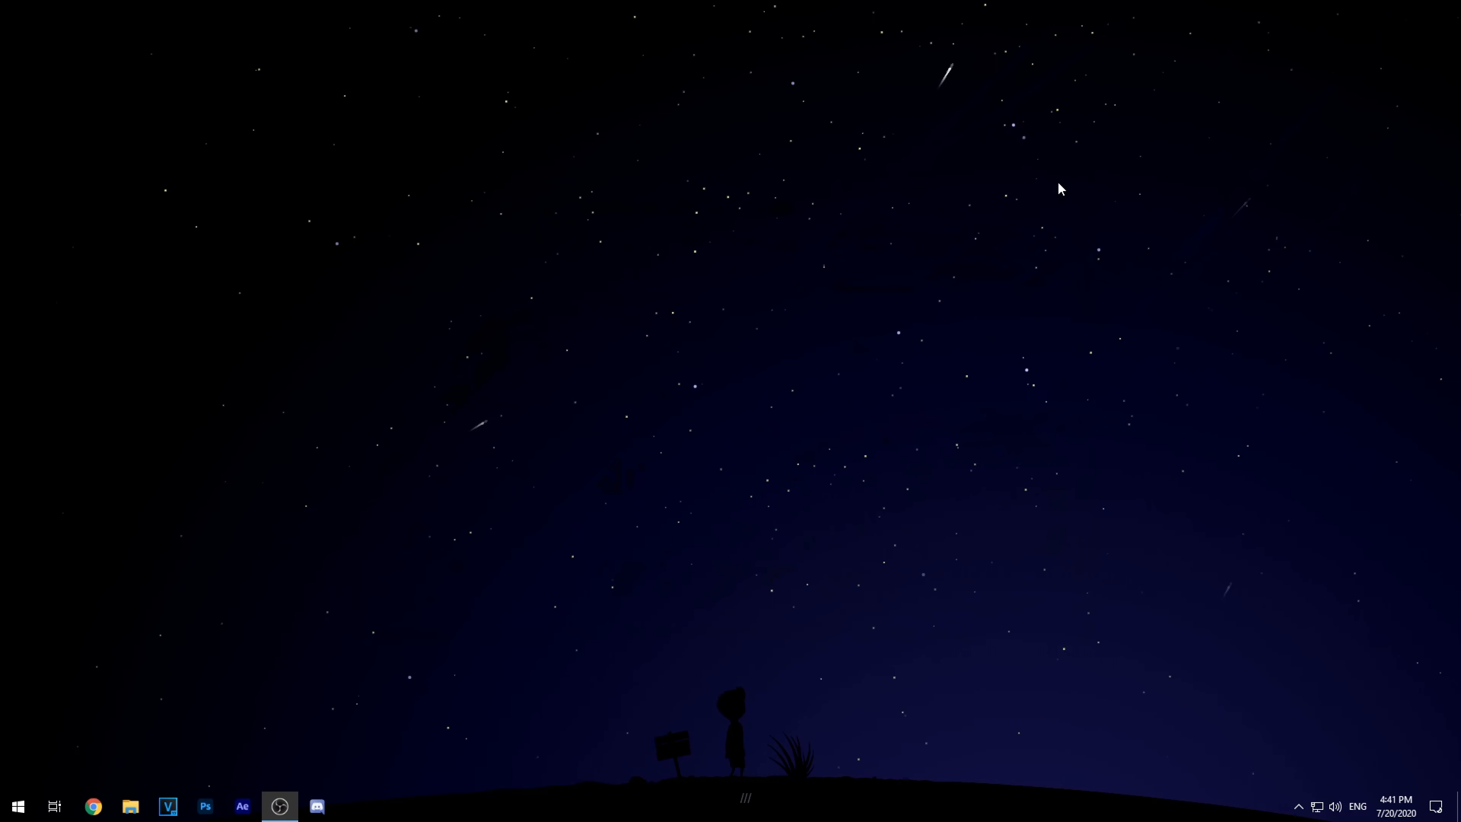
Step: Find Adobe Photoshop 2020 in Start search and go to its shortcut's file location
left_click(17, 806)
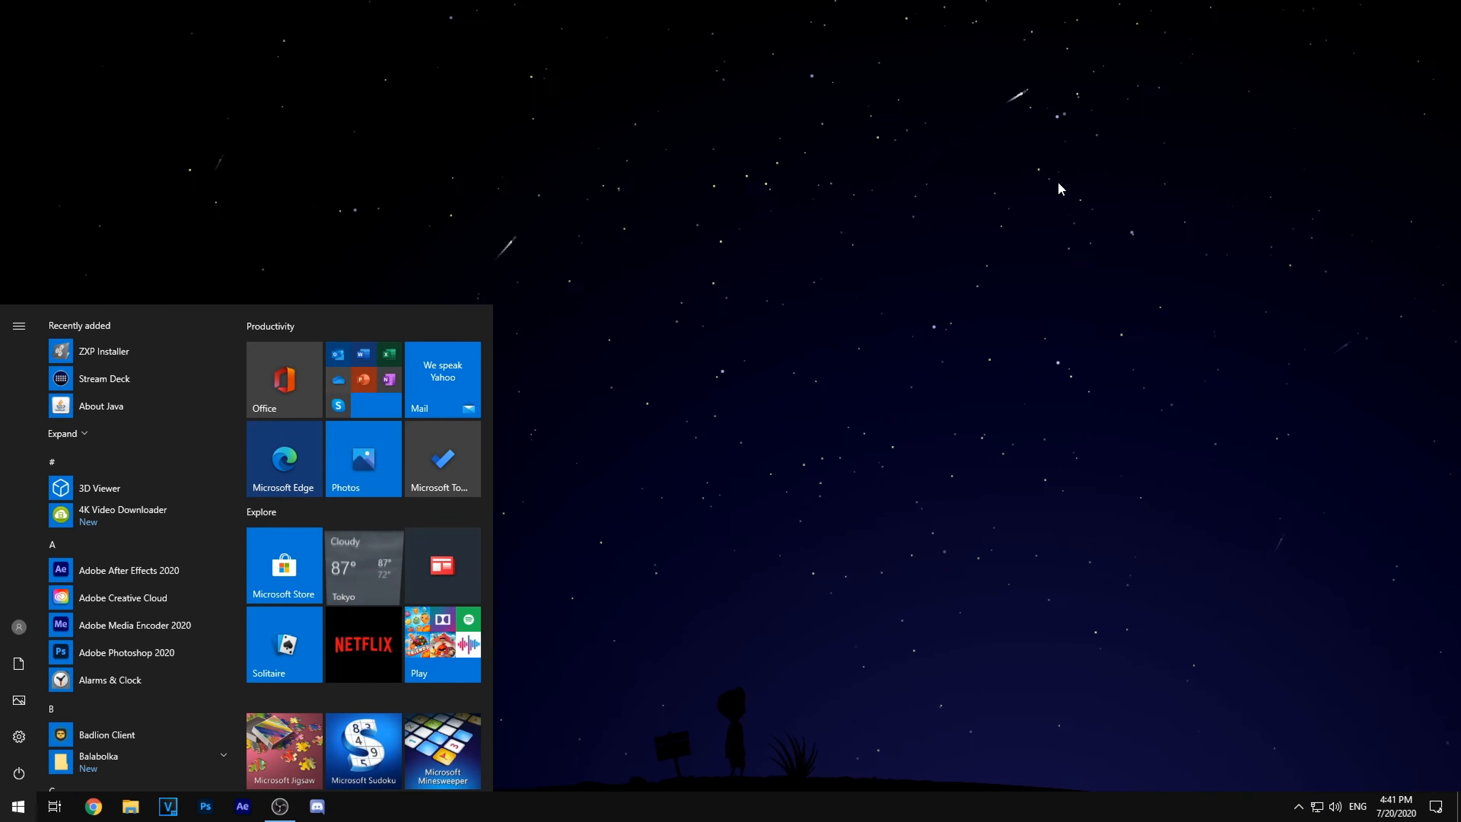
type("Pht")
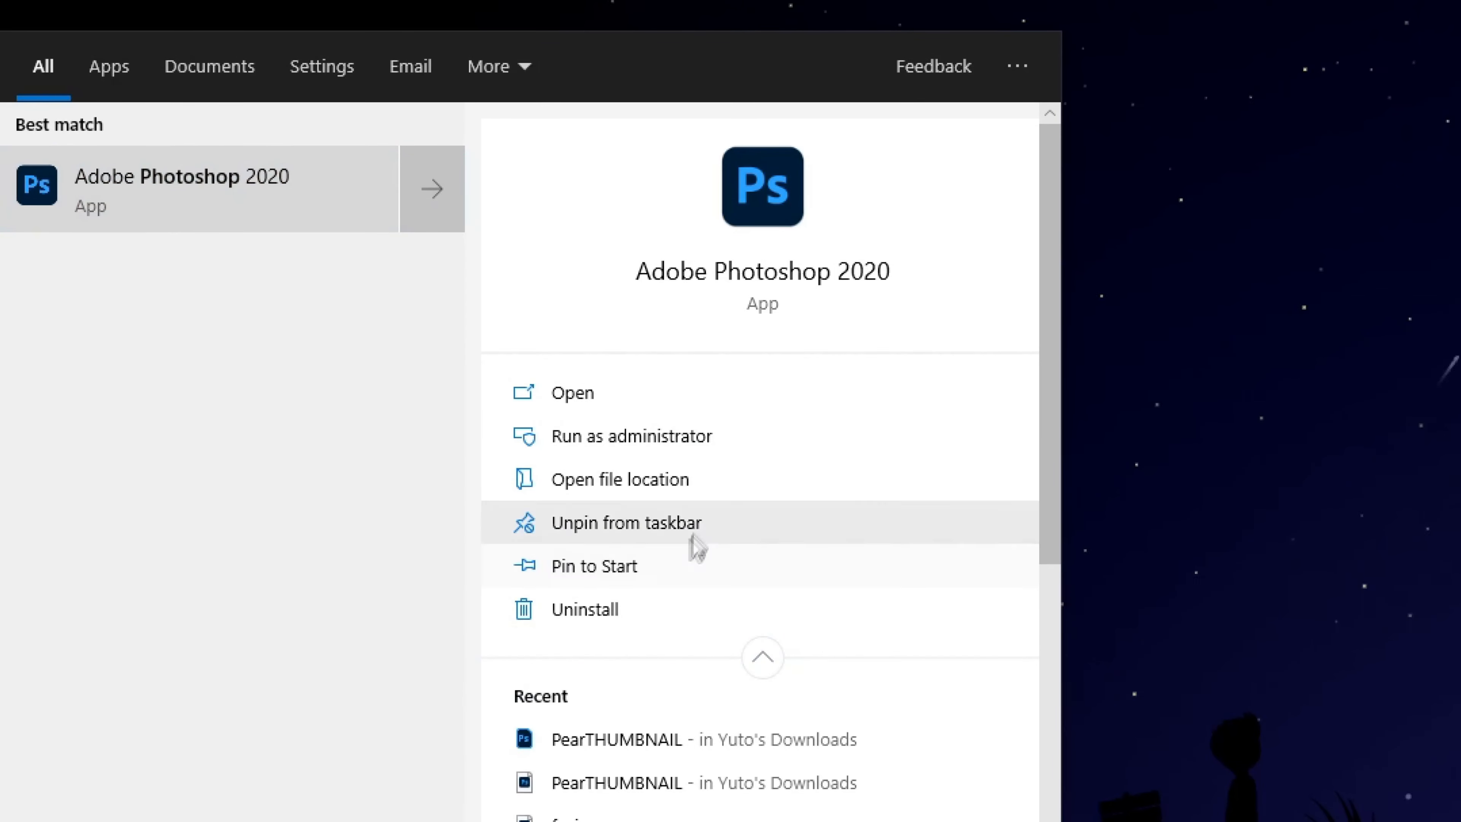
left_click(623, 479)
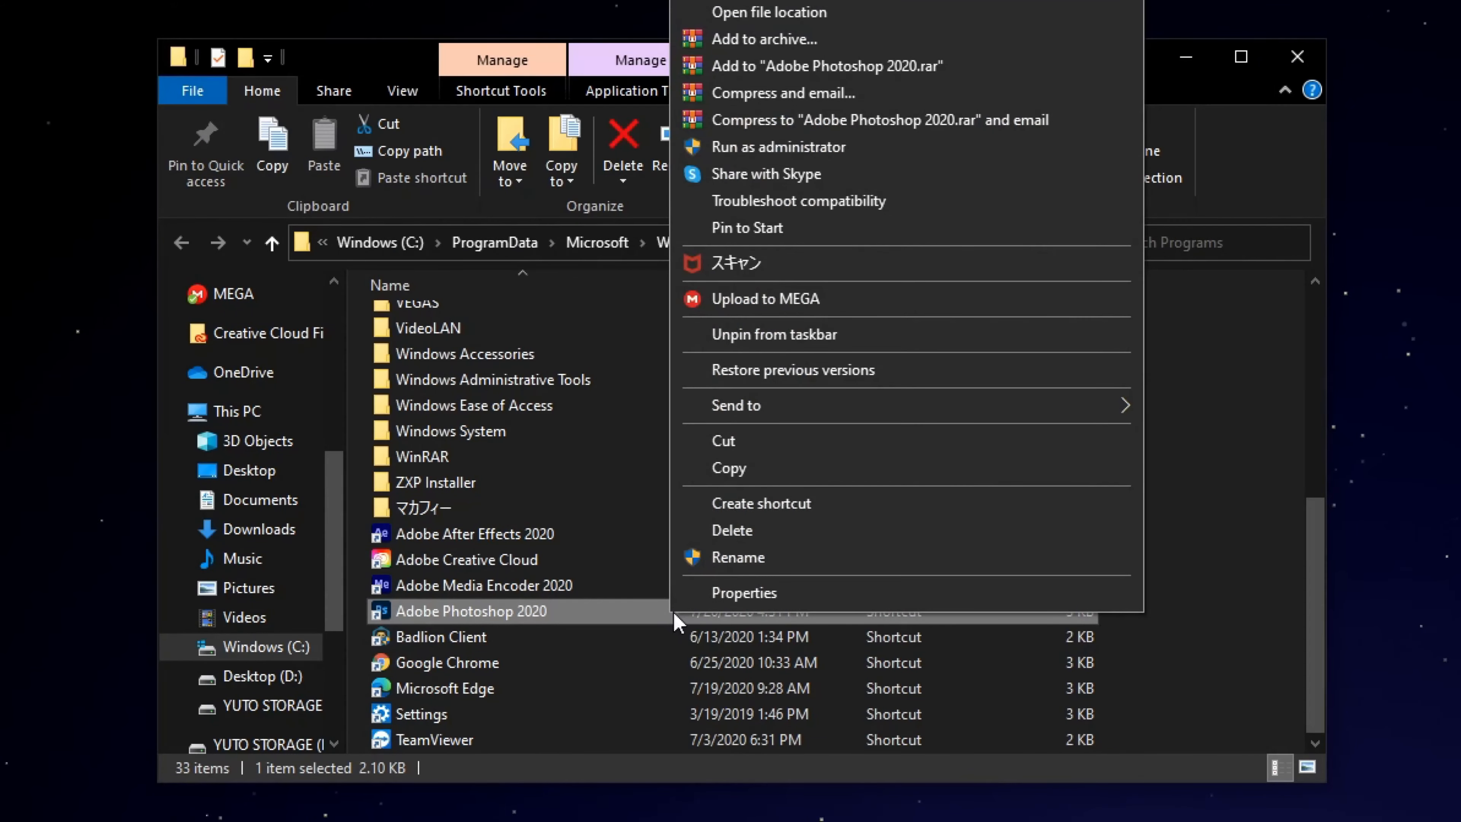
Step: Point the shortcut's Change Icon dialog at the downloaded file_type_photoshop ICO in Downloads
left_click(744, 593)
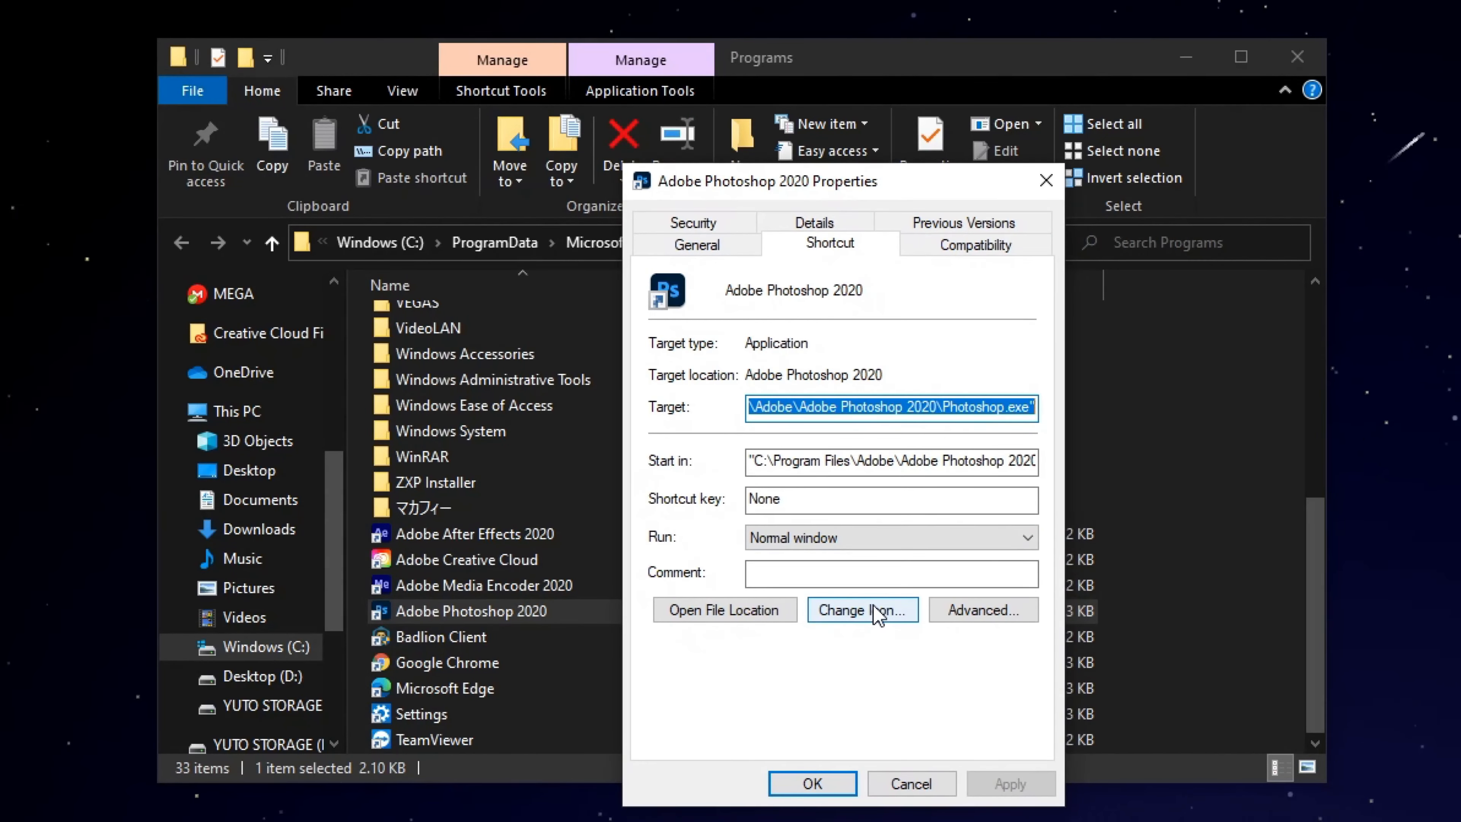
left_click(861, 610)
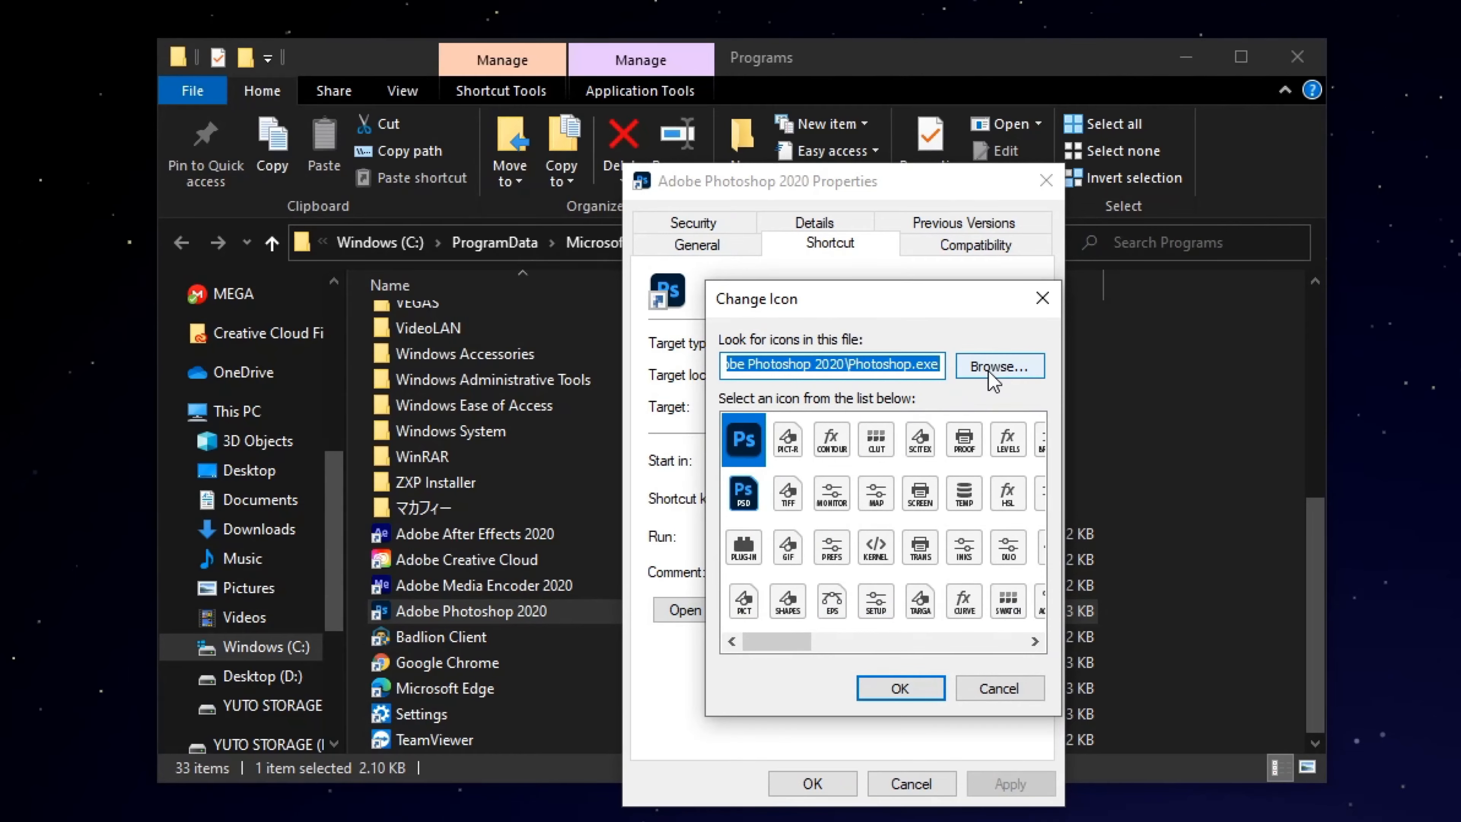
left_click(996, 365)
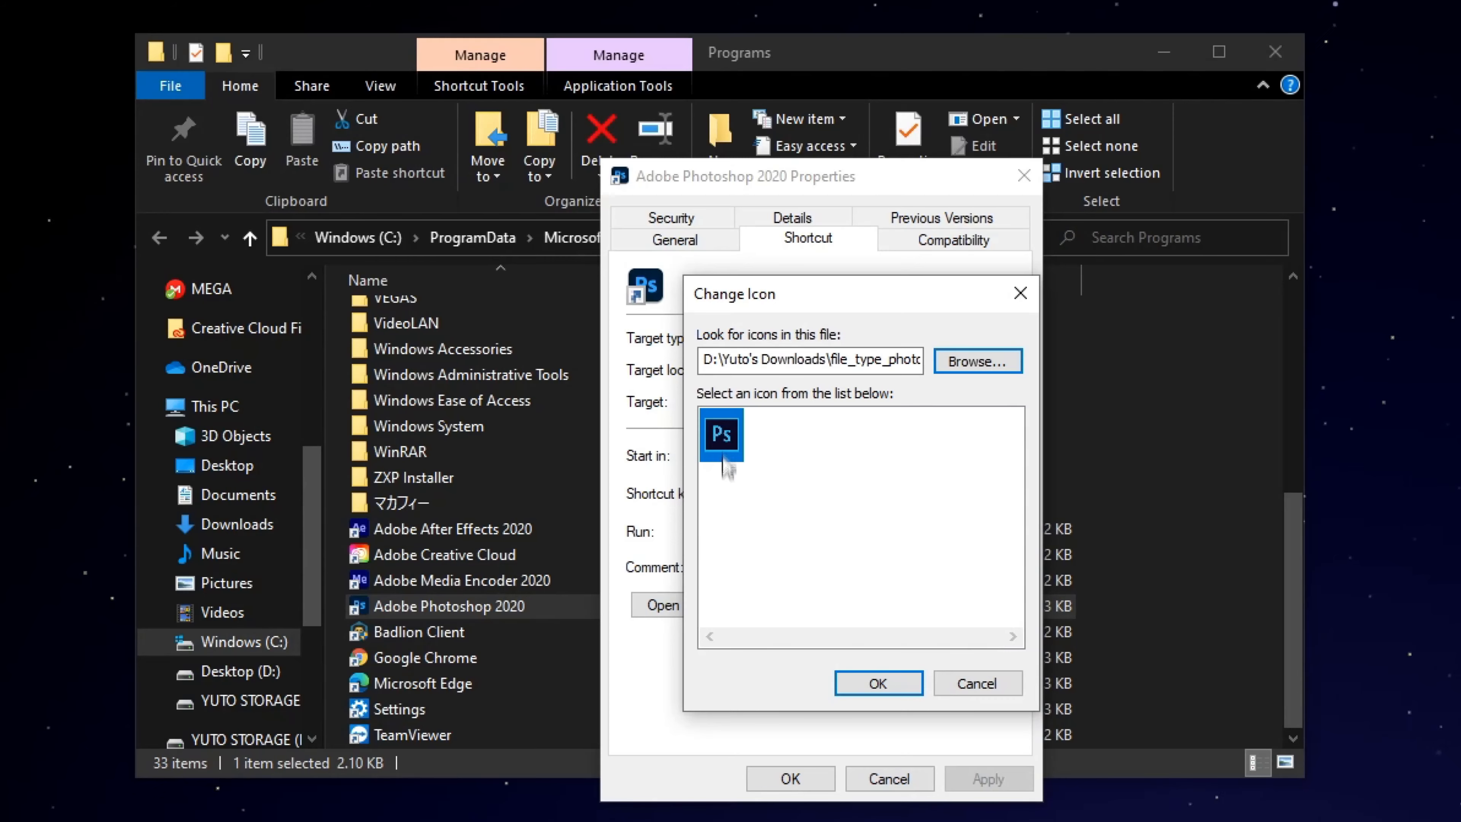
mouse_move(878, 683)
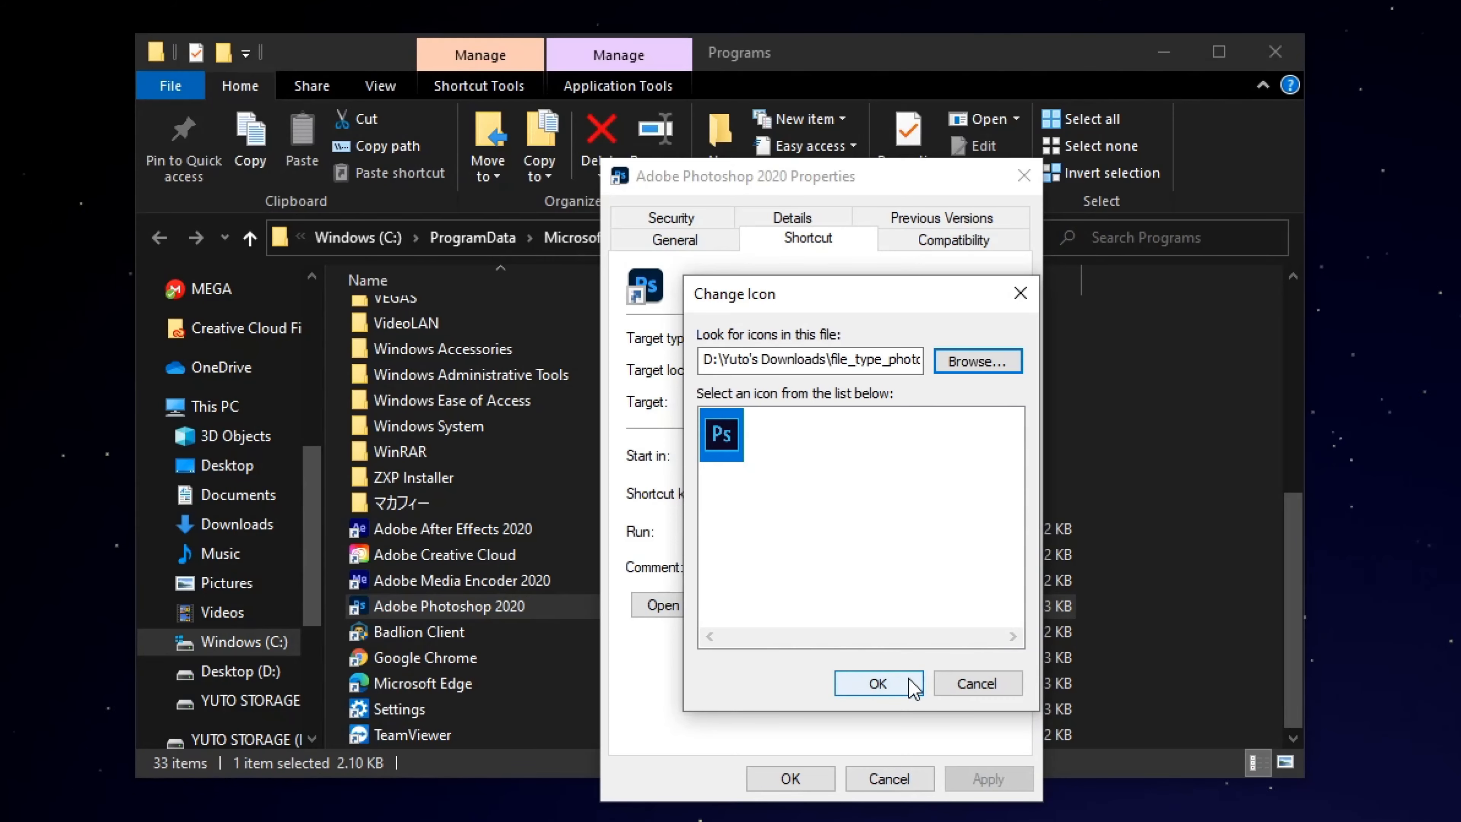
Step: Apply the new Ps icon to the shortcut, granting administrator permission to save
left_click(876, 683)
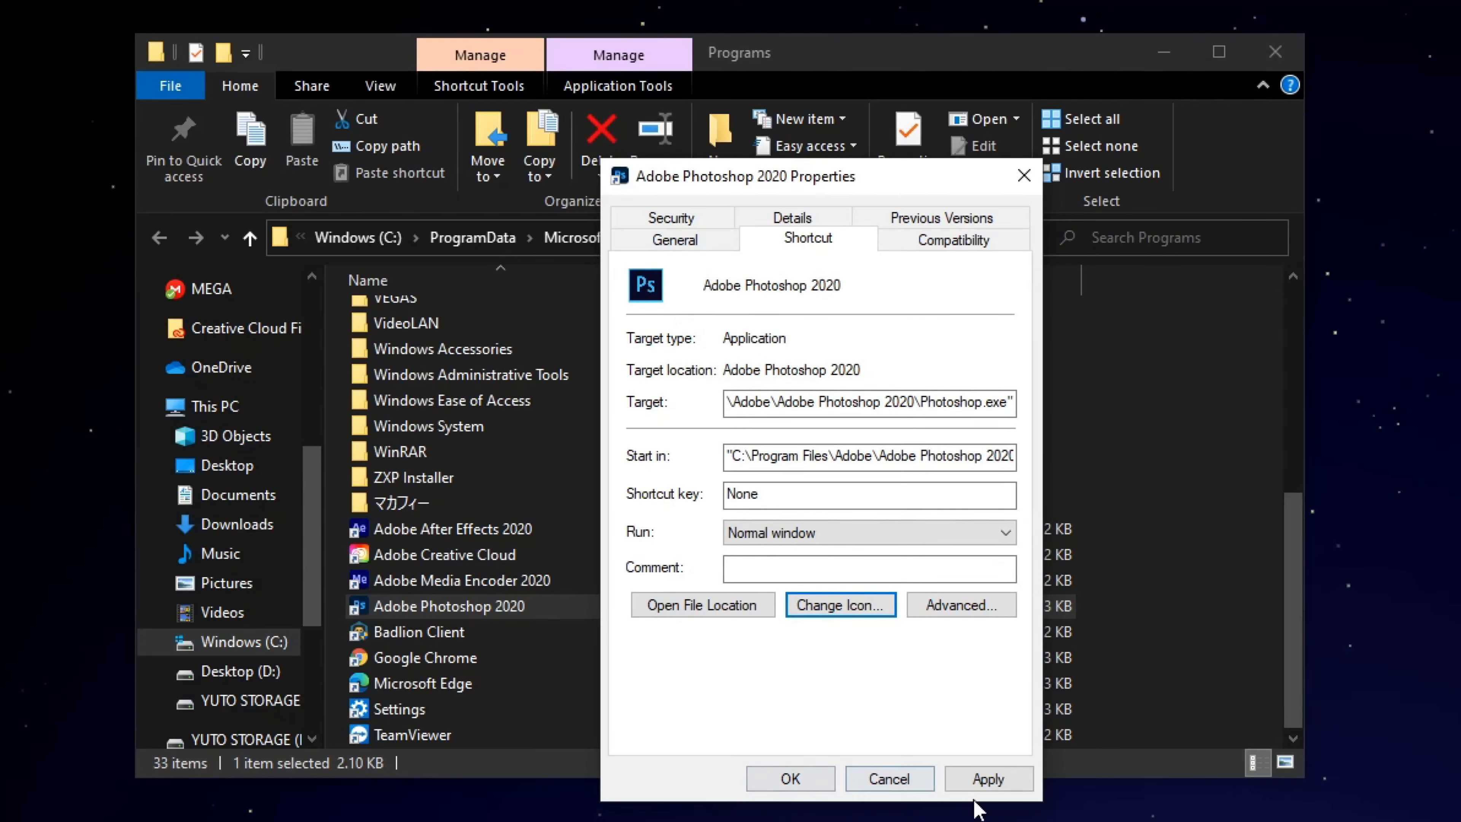
left_click(987, 778)
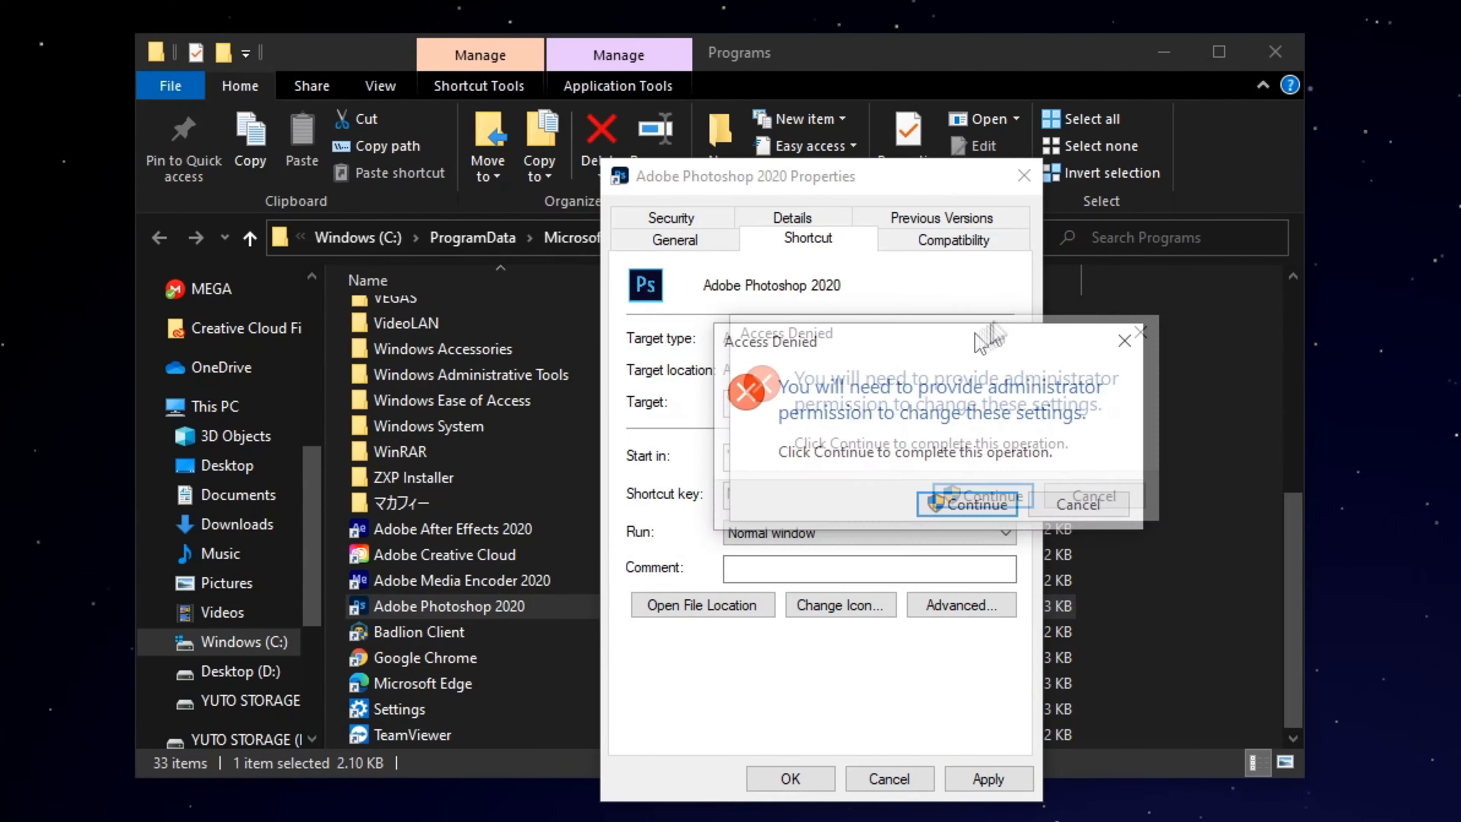
left_click(966, 503)
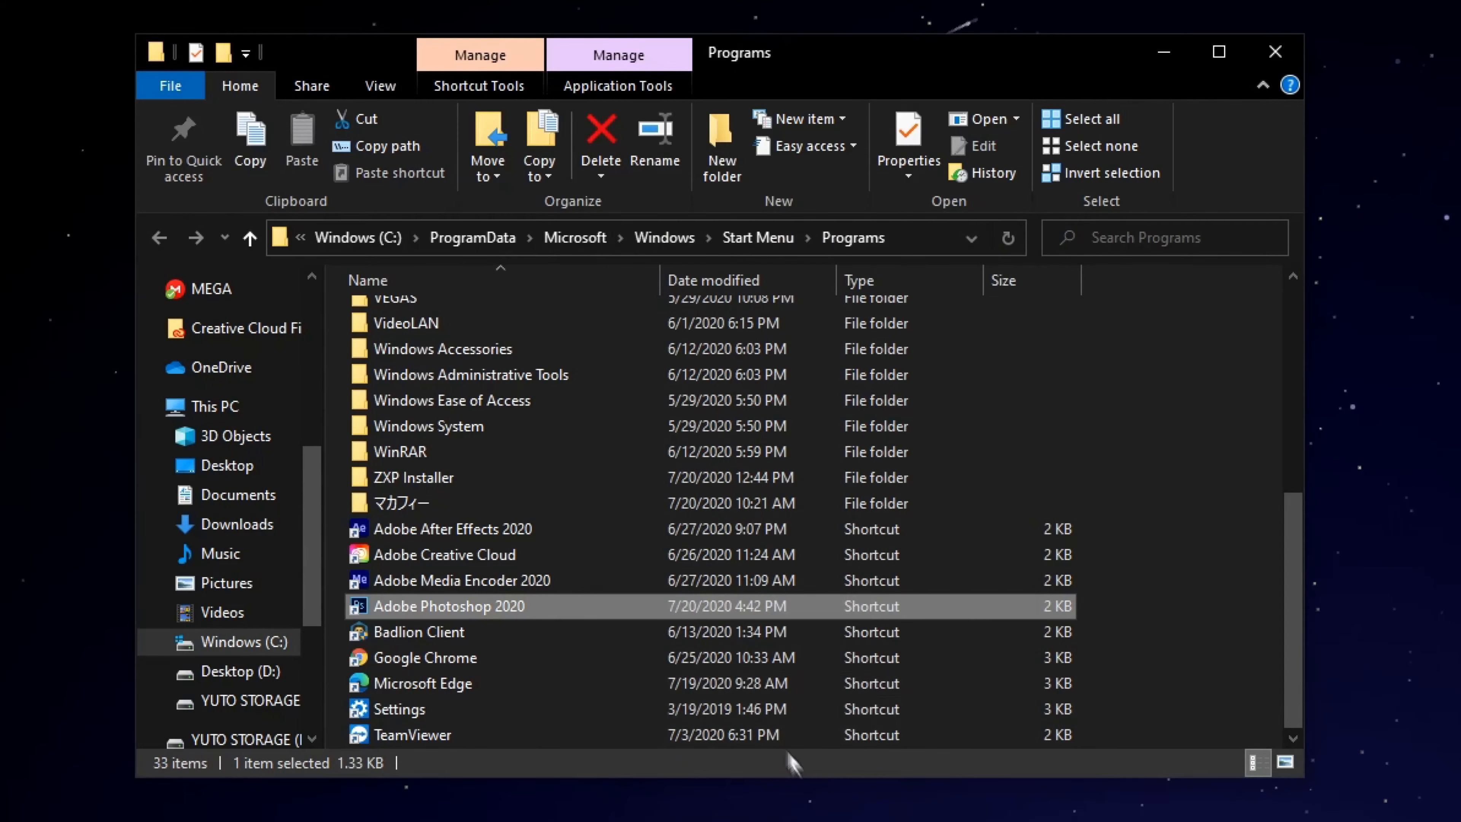
mouse_move(373, 610)
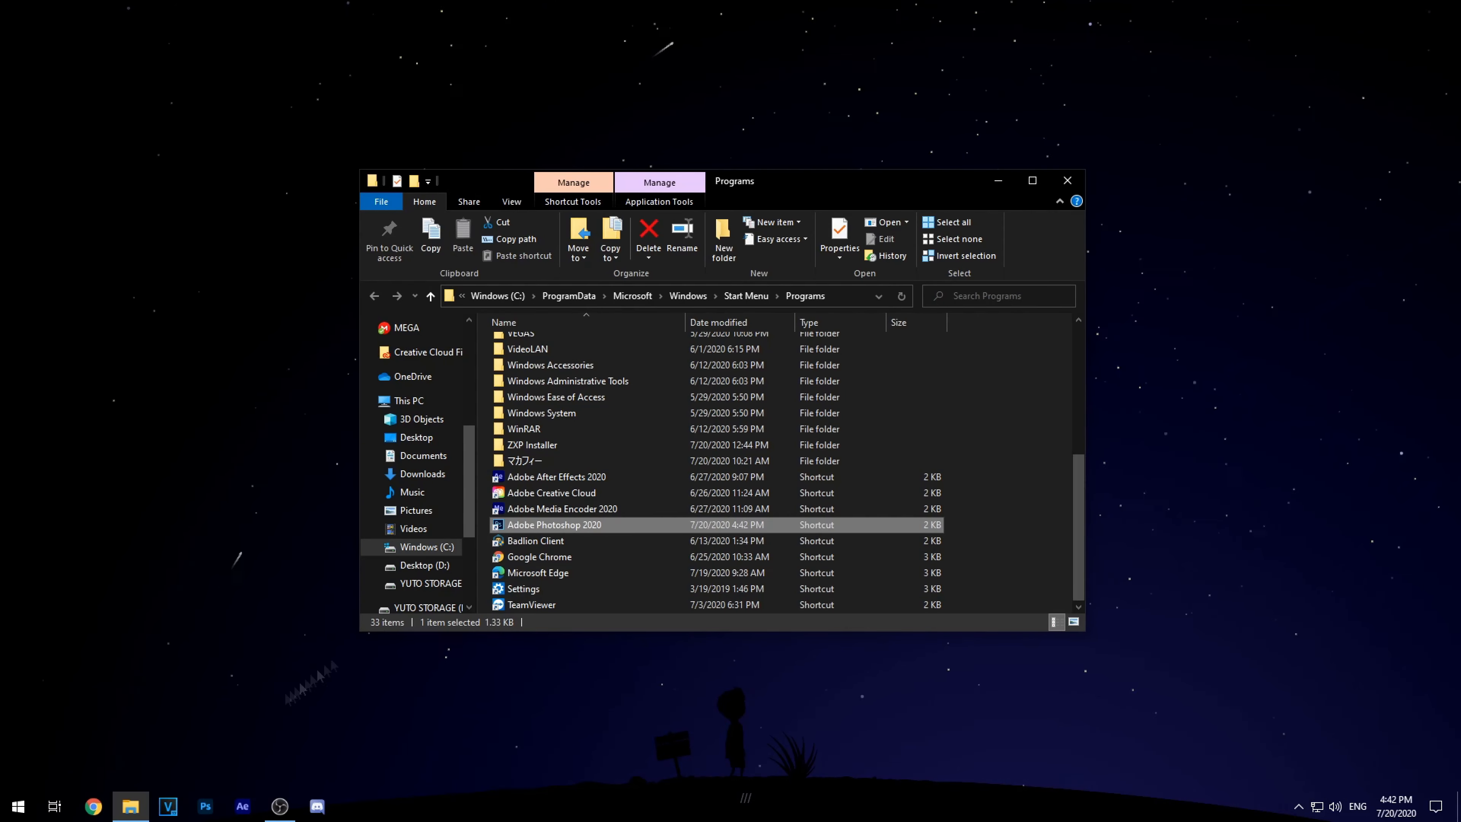
mouse_move(297, 734)
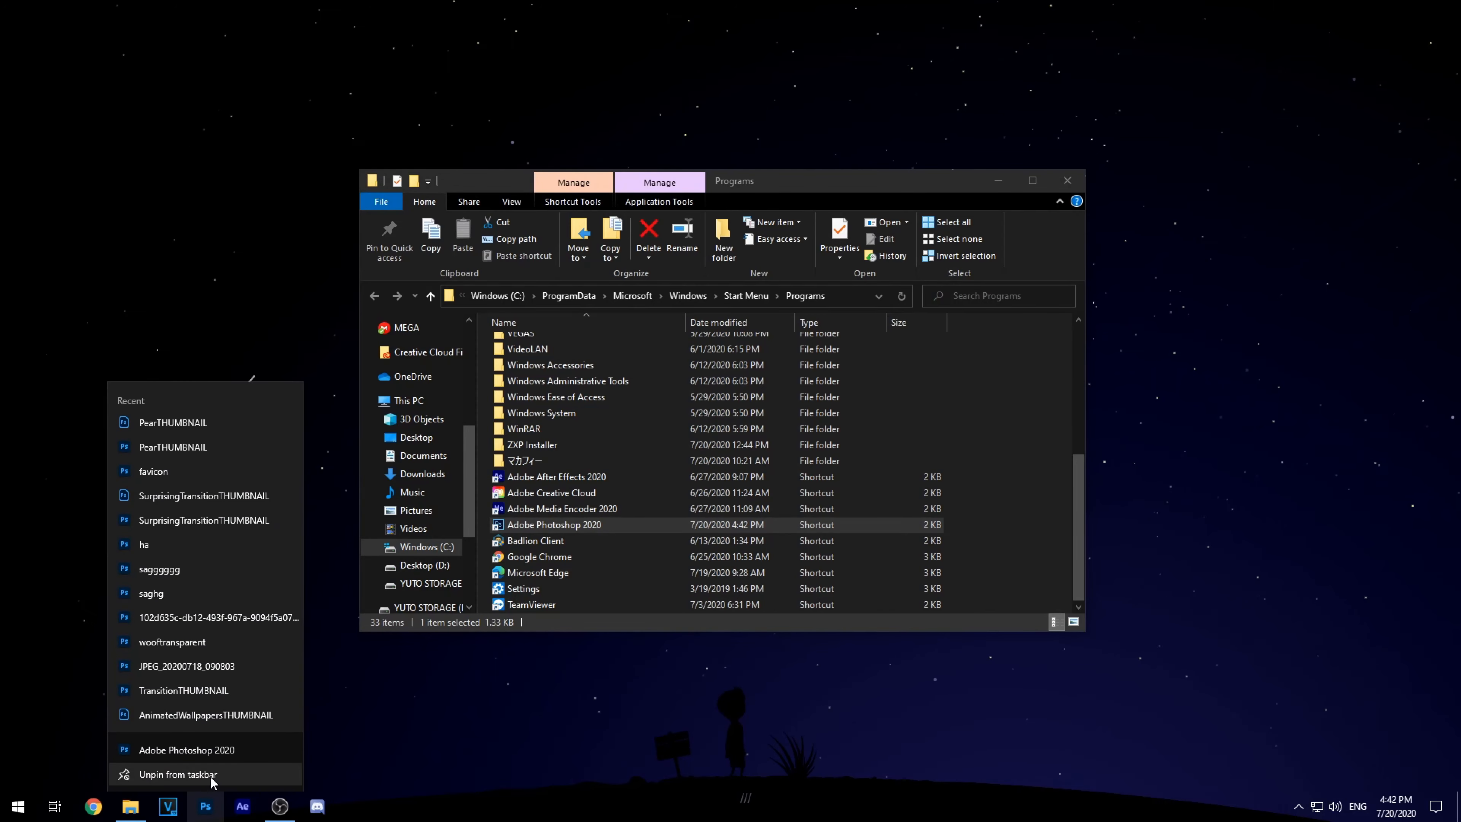
Step: Unpin Photoshop from the taskbar and search Start for 'Photoshop' to pin it back
left_click(175, 774)
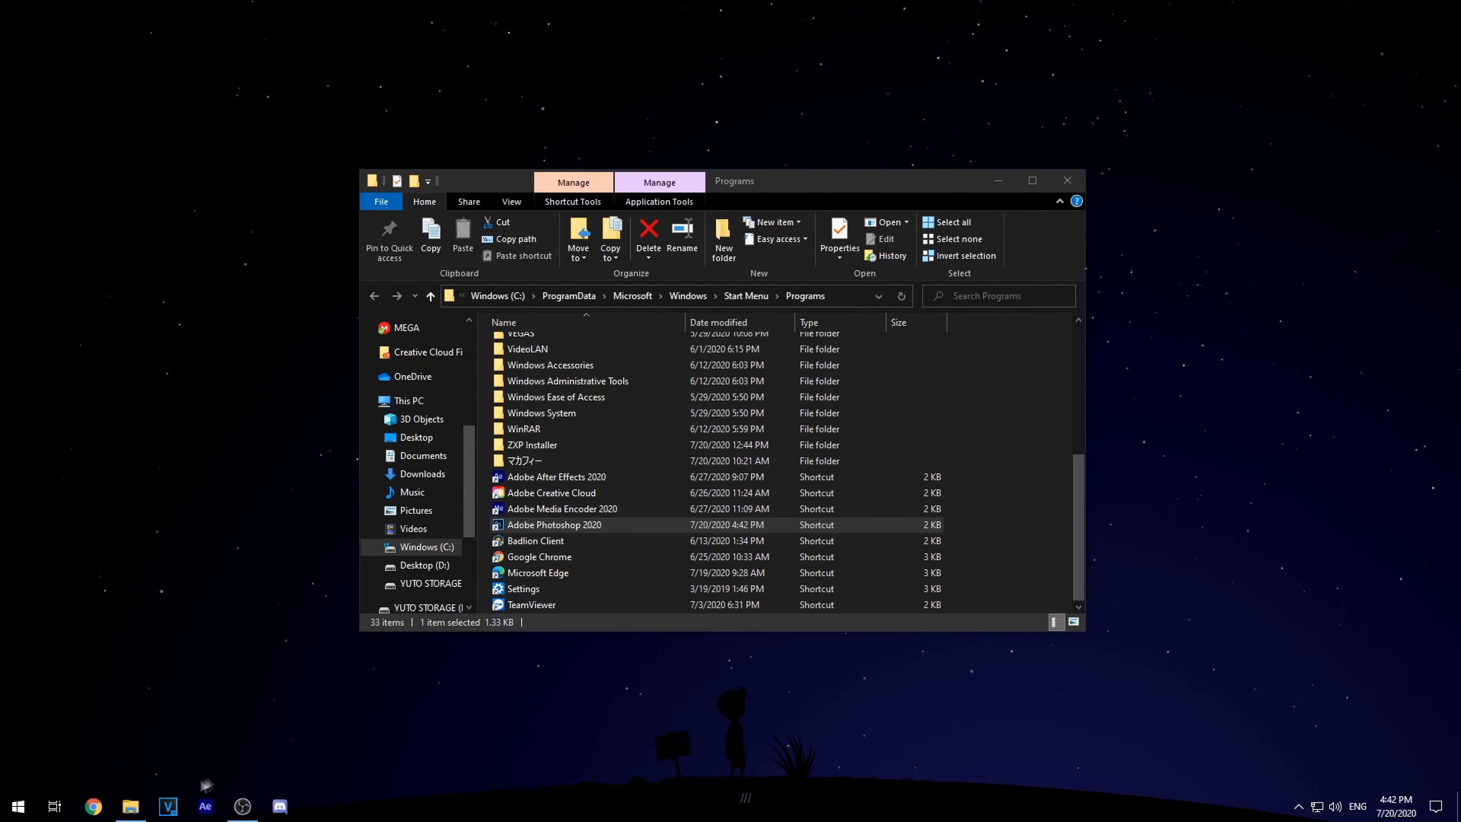
type("Photoshop")
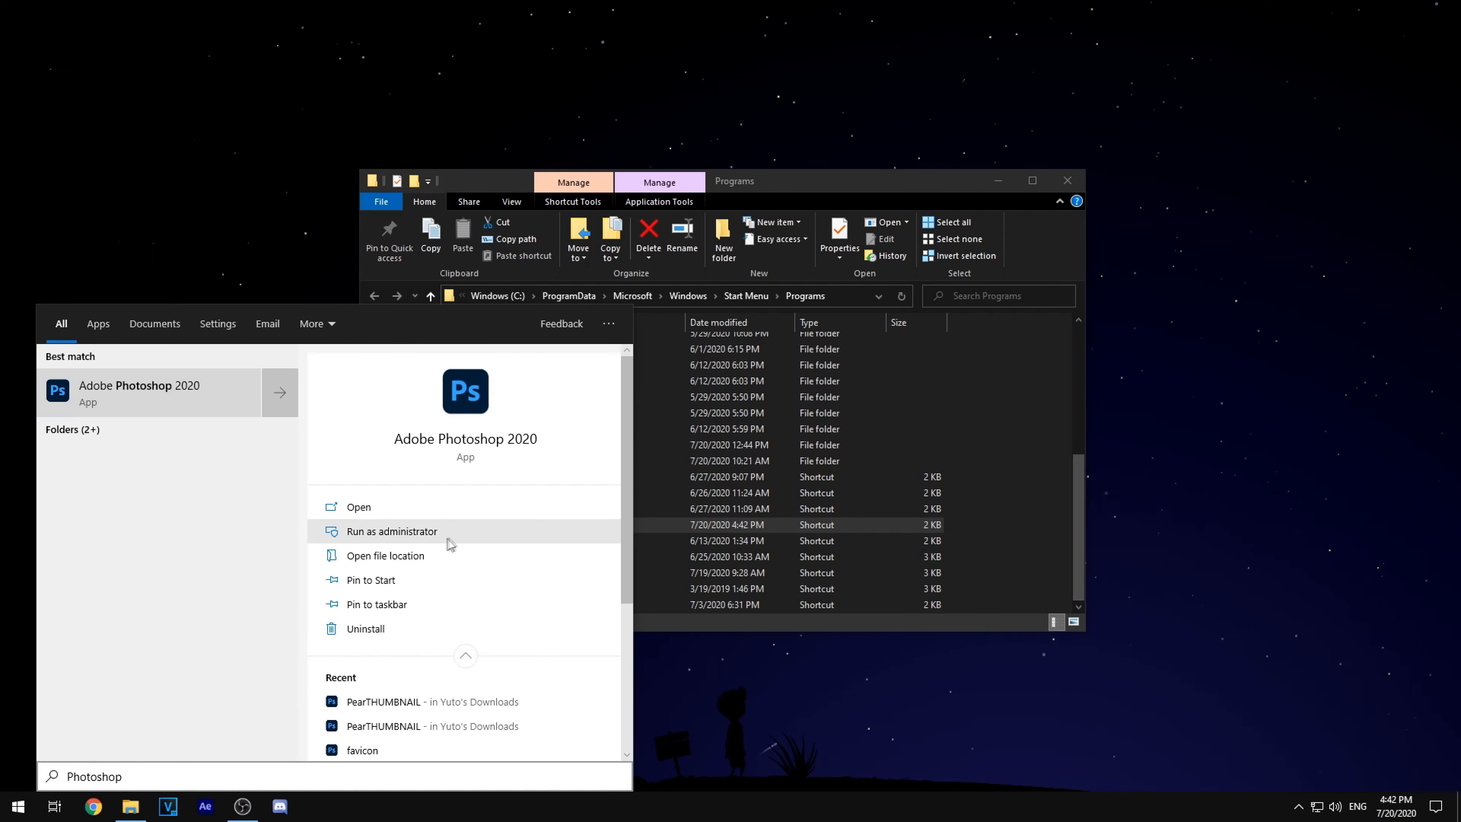
mouse_move(376, 604)
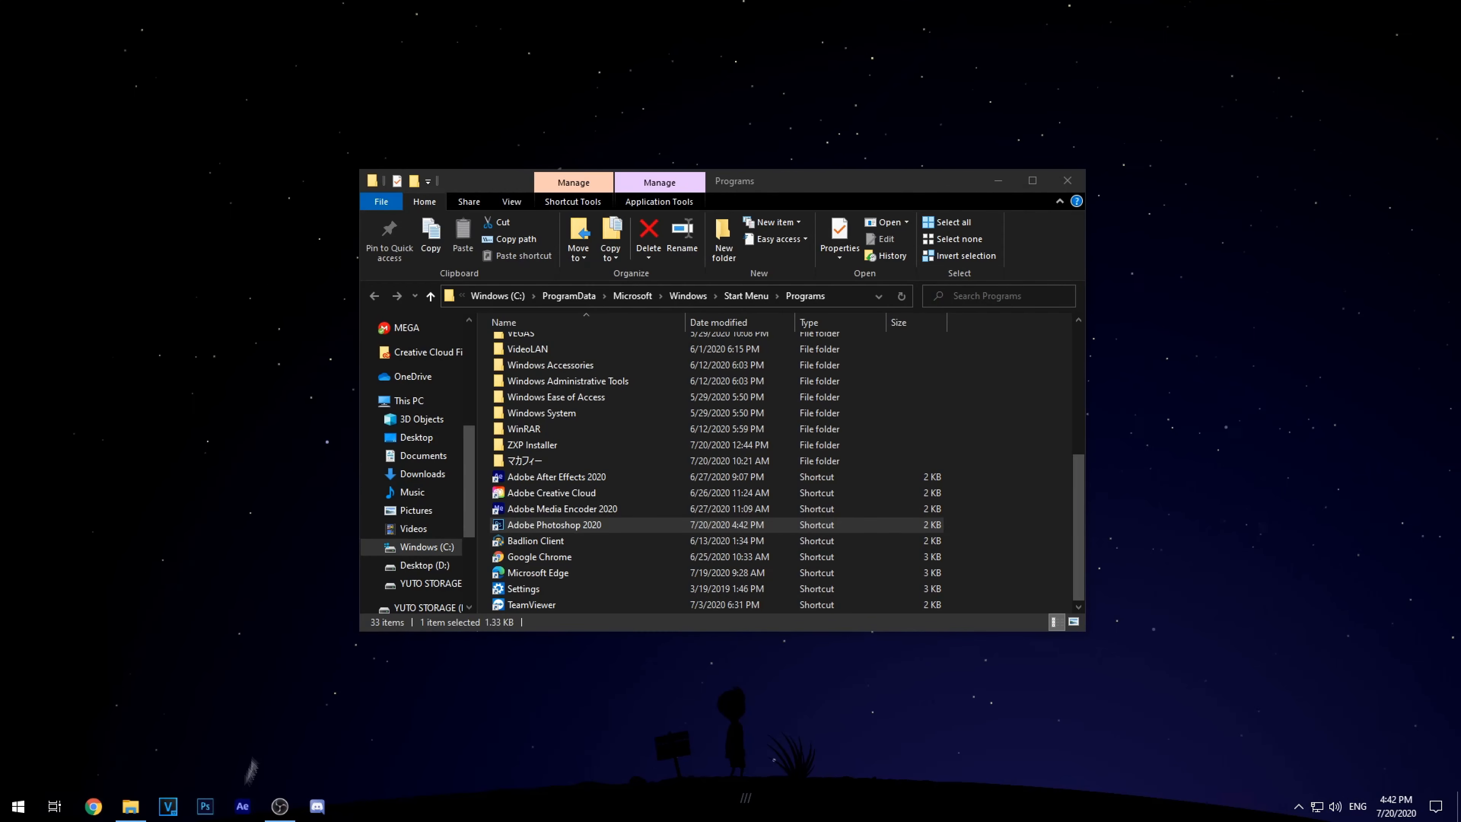
mouse_move(229, 675)
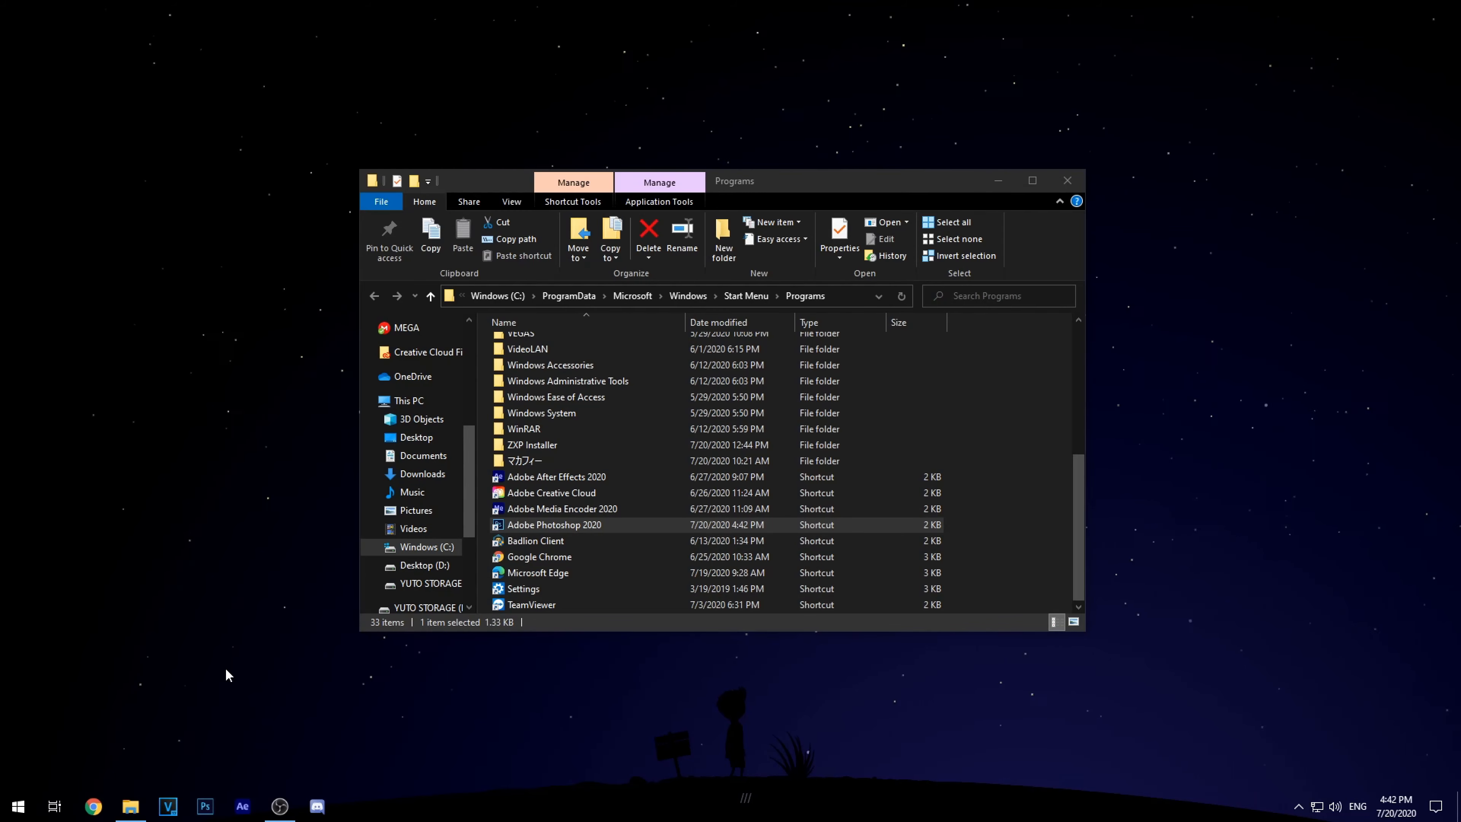